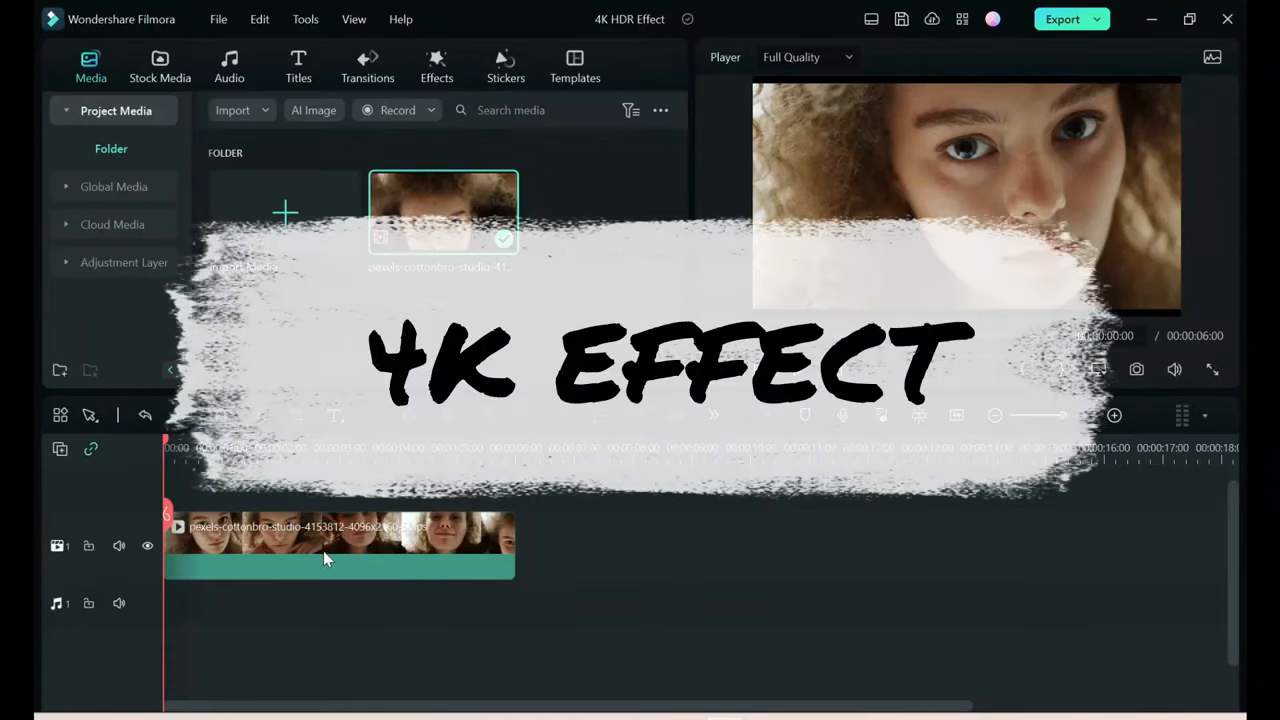
# Drag the portrait clip's Sharpen slider in Color > Basic to 100 and apply
pyautogui.doubleClick(338, 545)
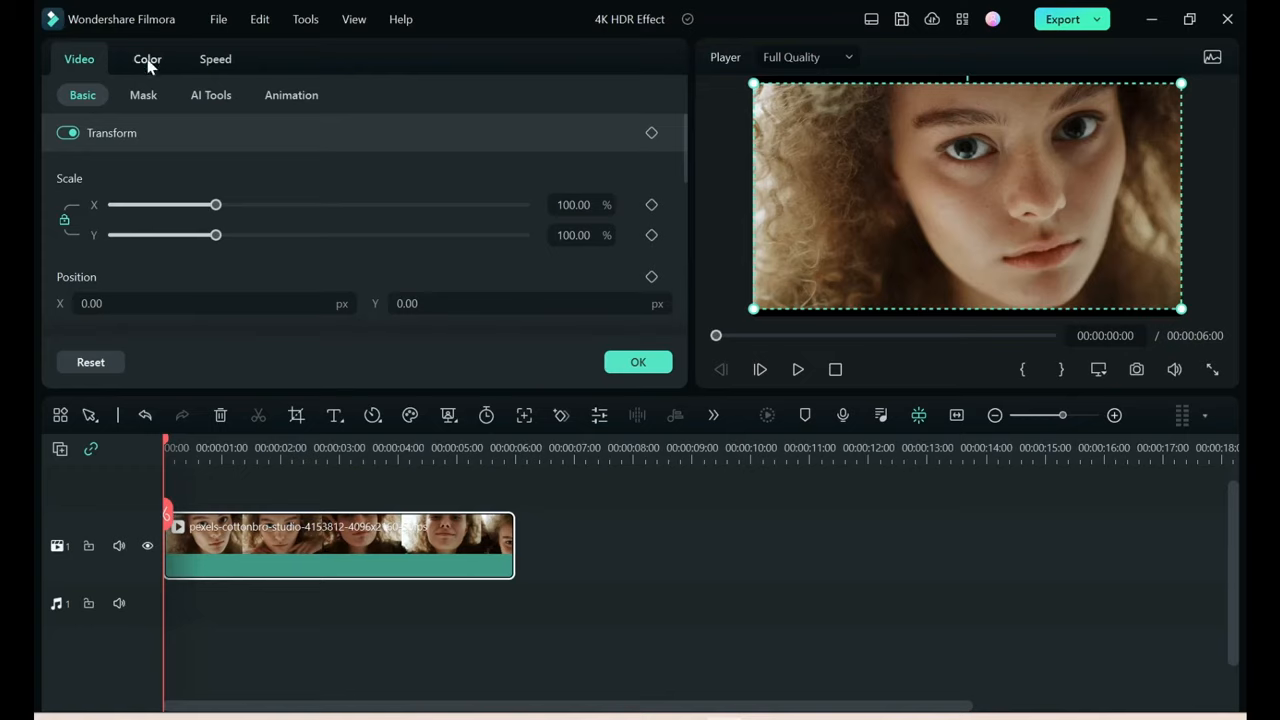
pyautogui.click(147, 59)
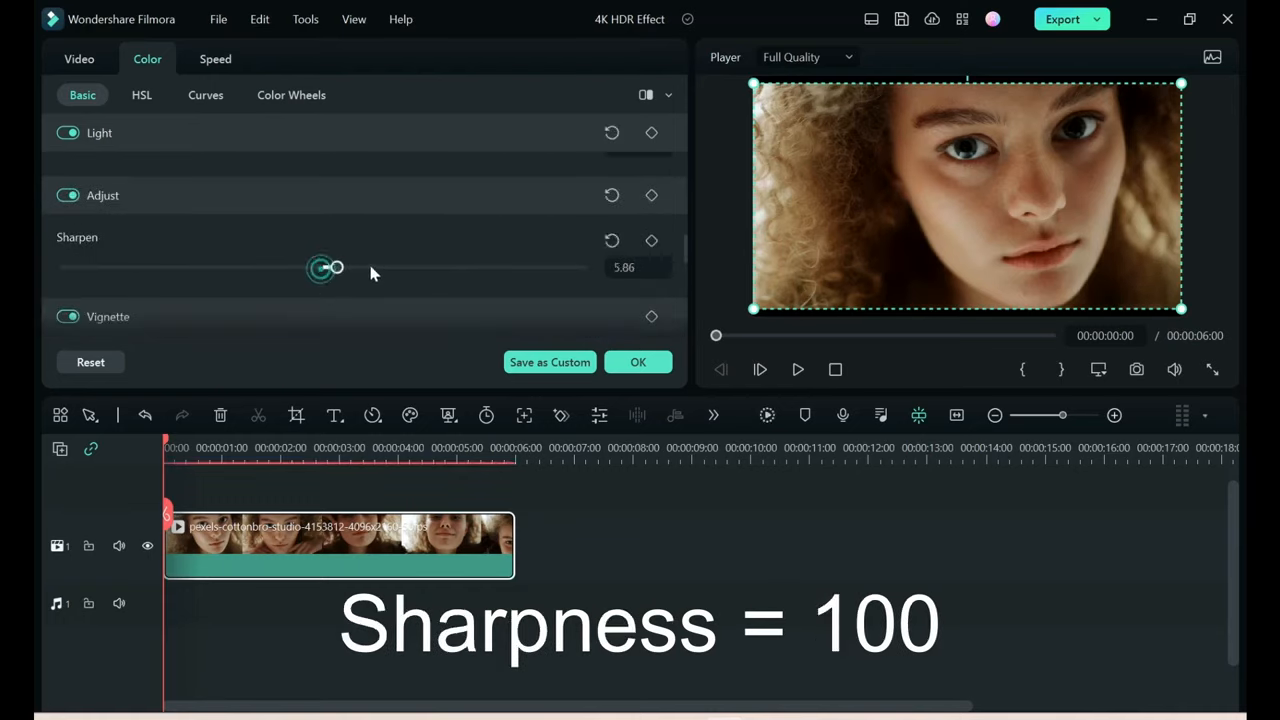
pyautogui.moveTo(337, 267); pyautogui.dragTo(581, 267)
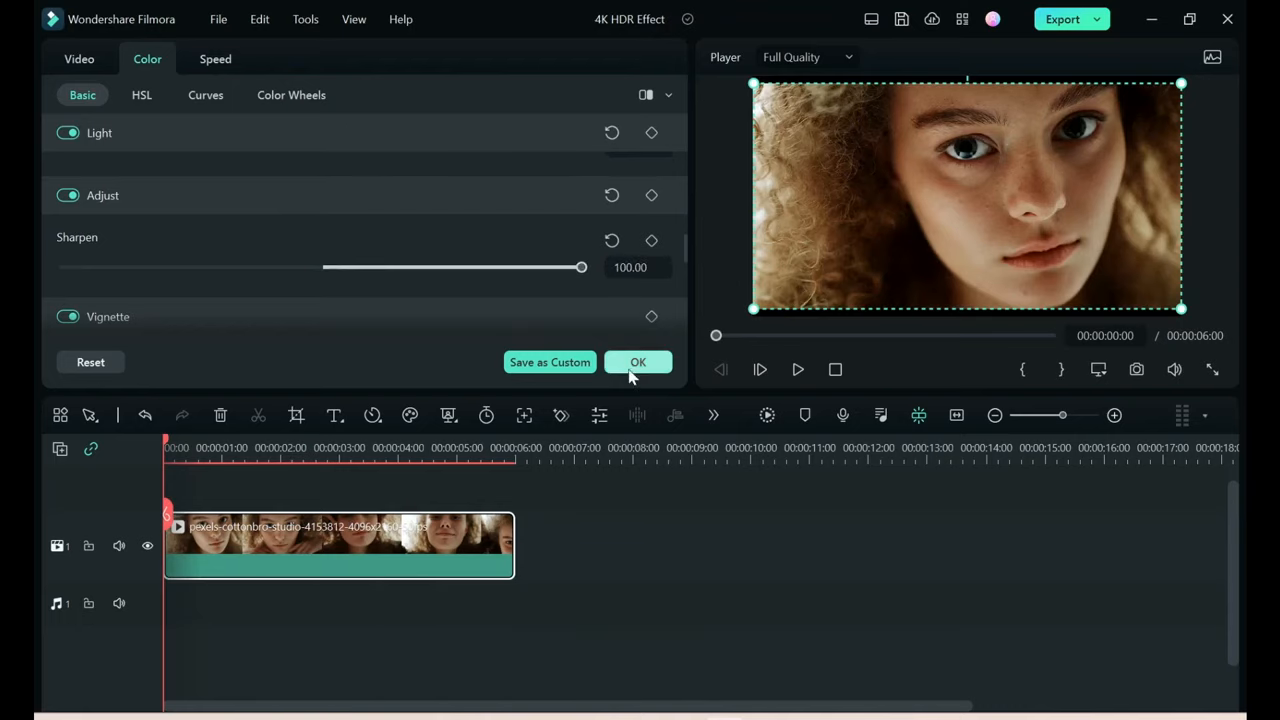
pyautogui.click(638, 362)
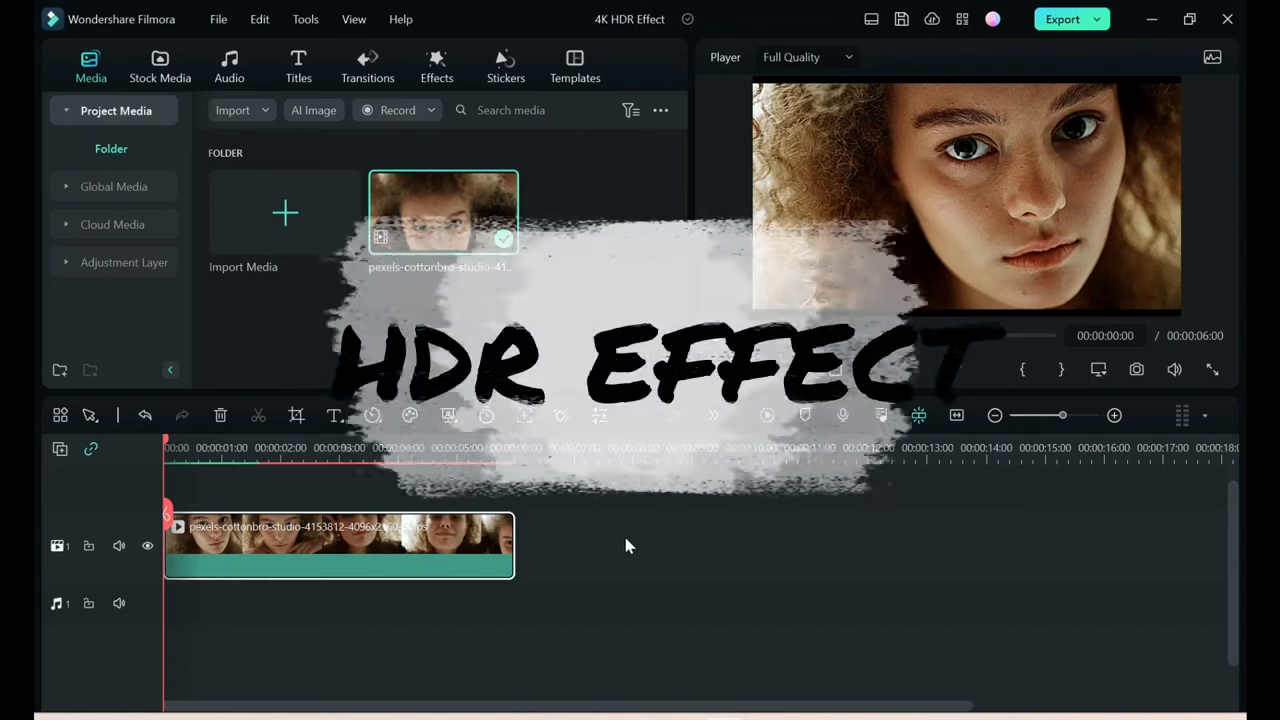
# Set the portrait clip's Basic colour Saturation to 20 and confirm
pyautogui.doubleClick(338, 535)
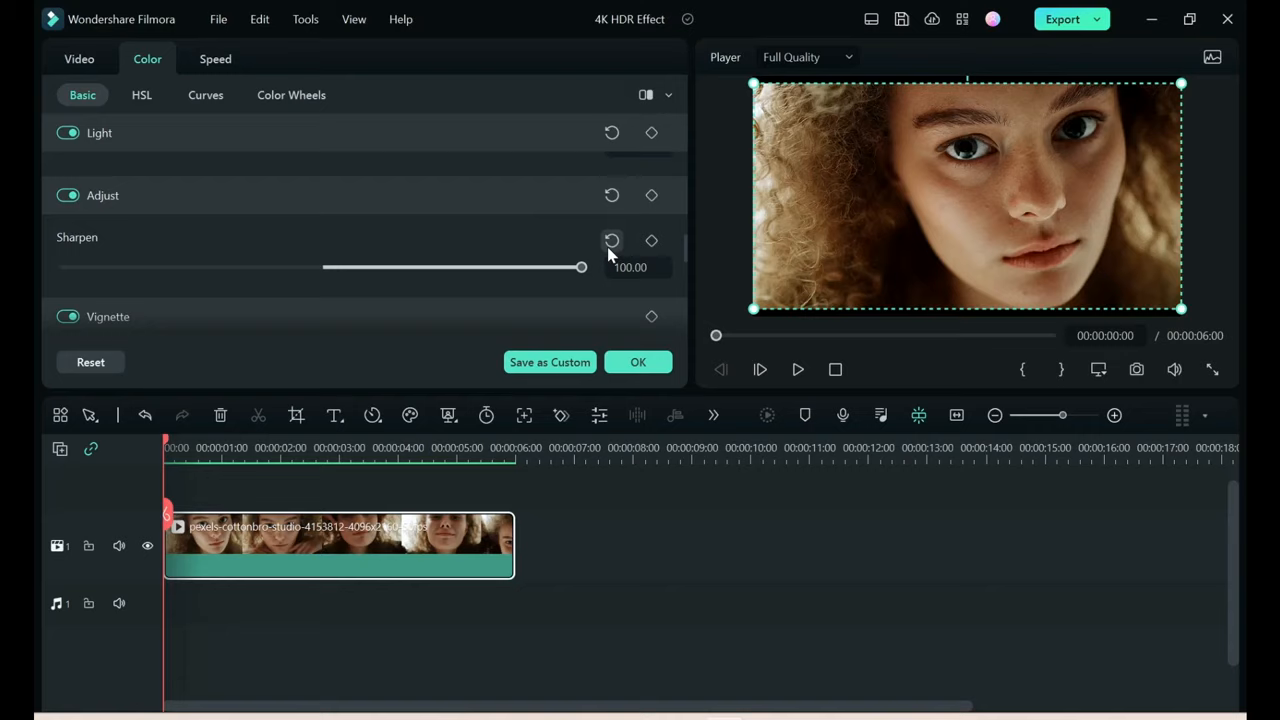
pyautogui.scroll(3)
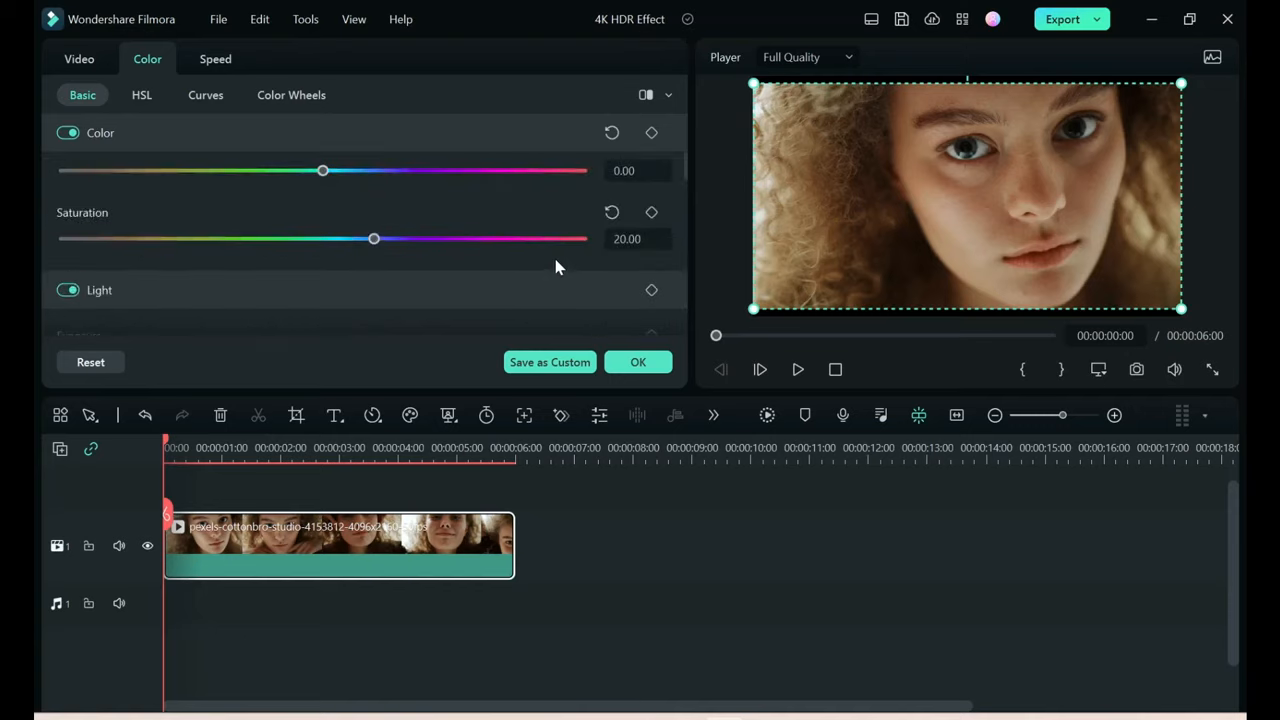
pyautogui.click(638, 362)
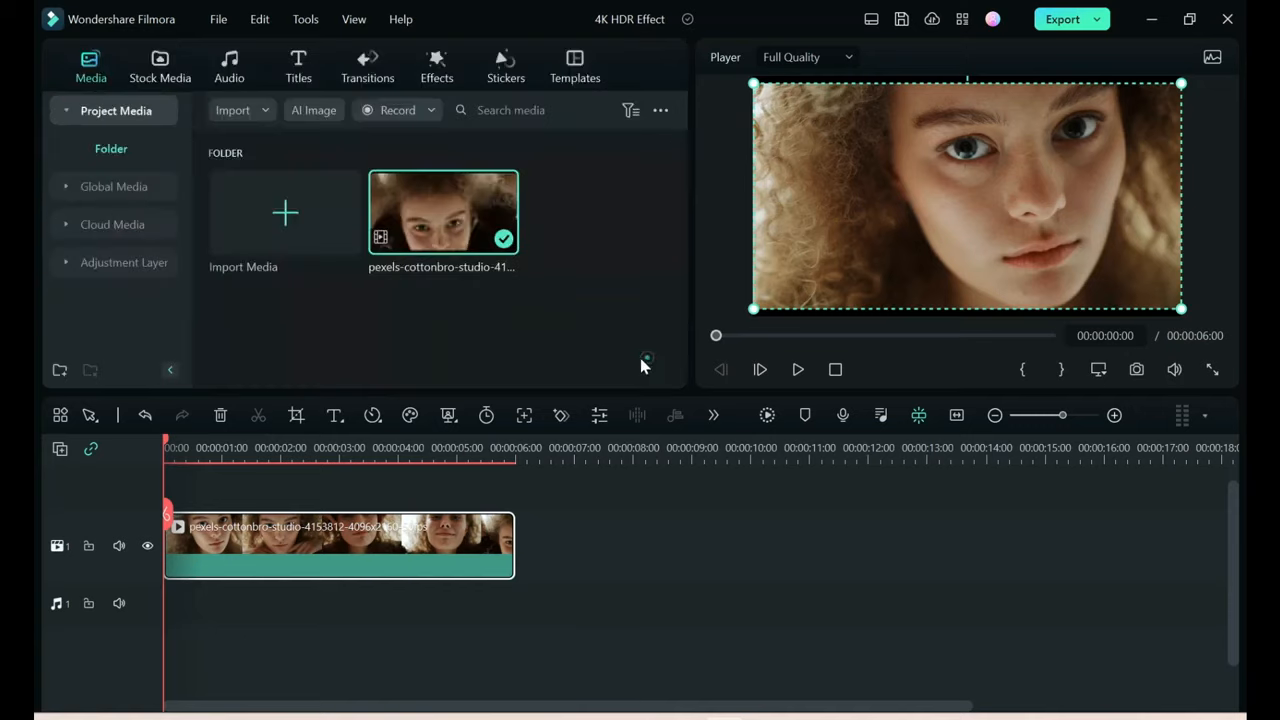
pyautogui.moveTo(615, 550)
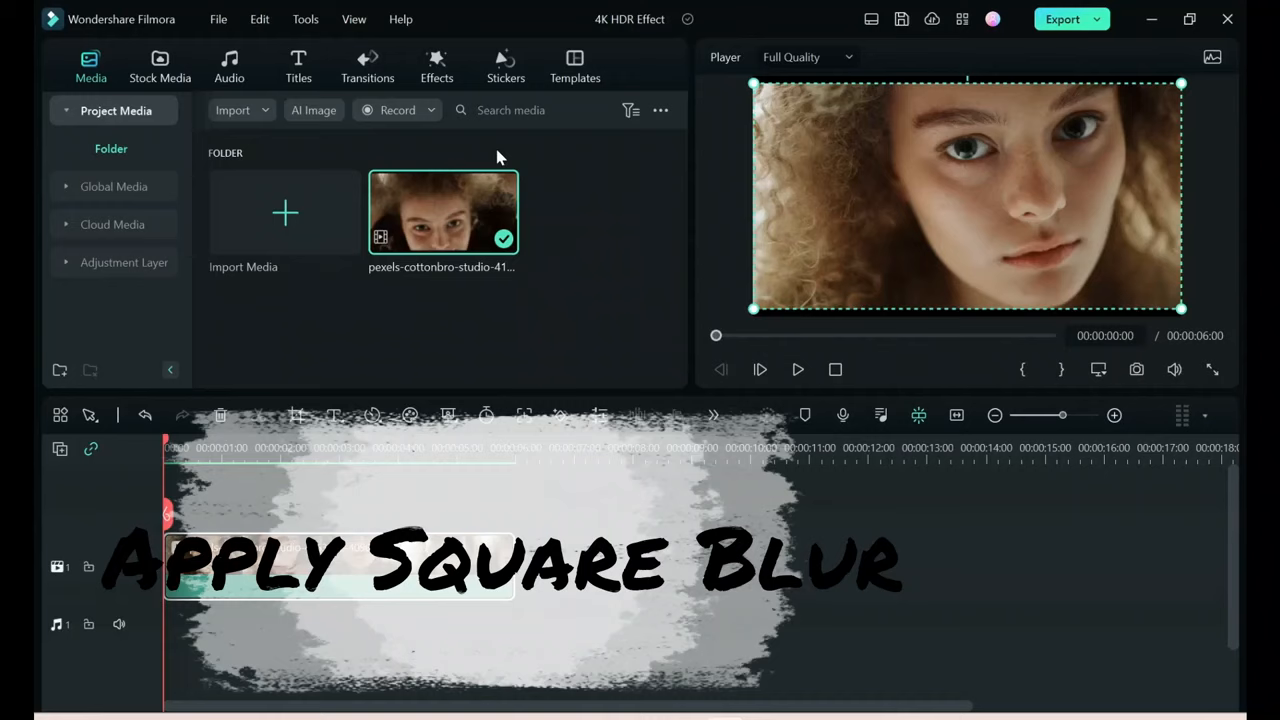
# Search the Effects library for 'blur' to add Square Blur above the clip
pyautogui.click(436, 65)
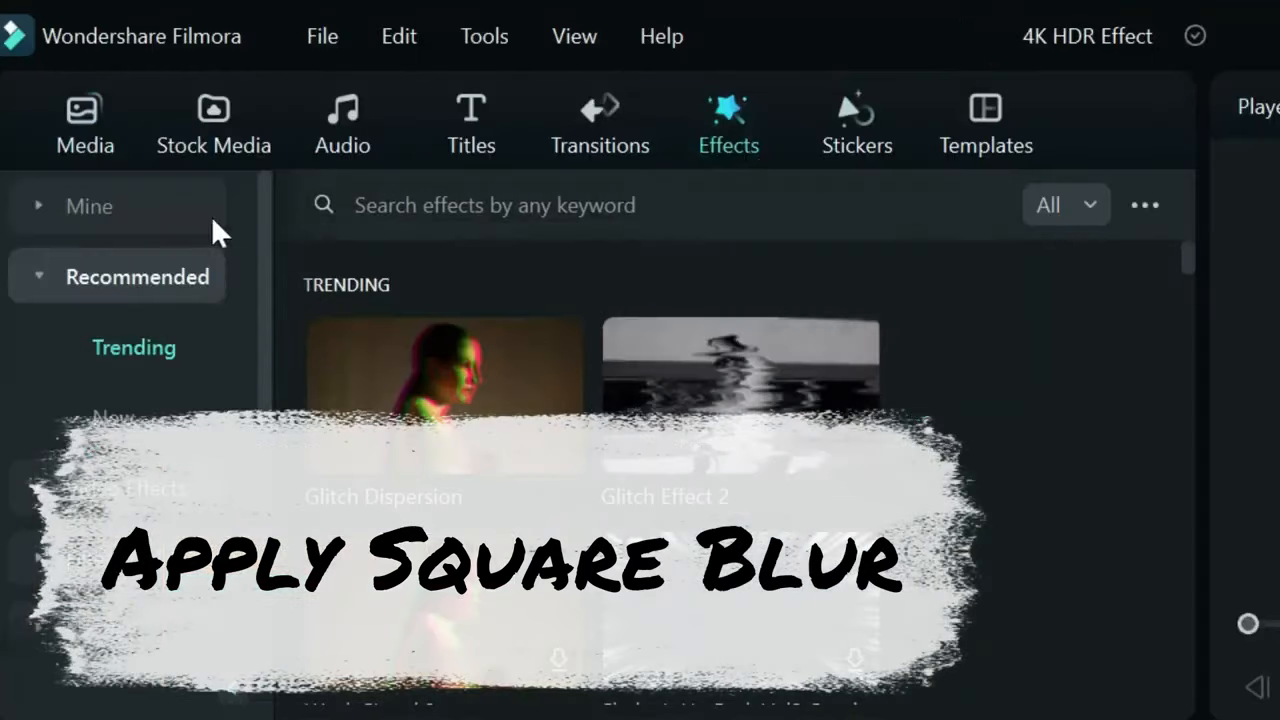
pyautogui.write('bl')
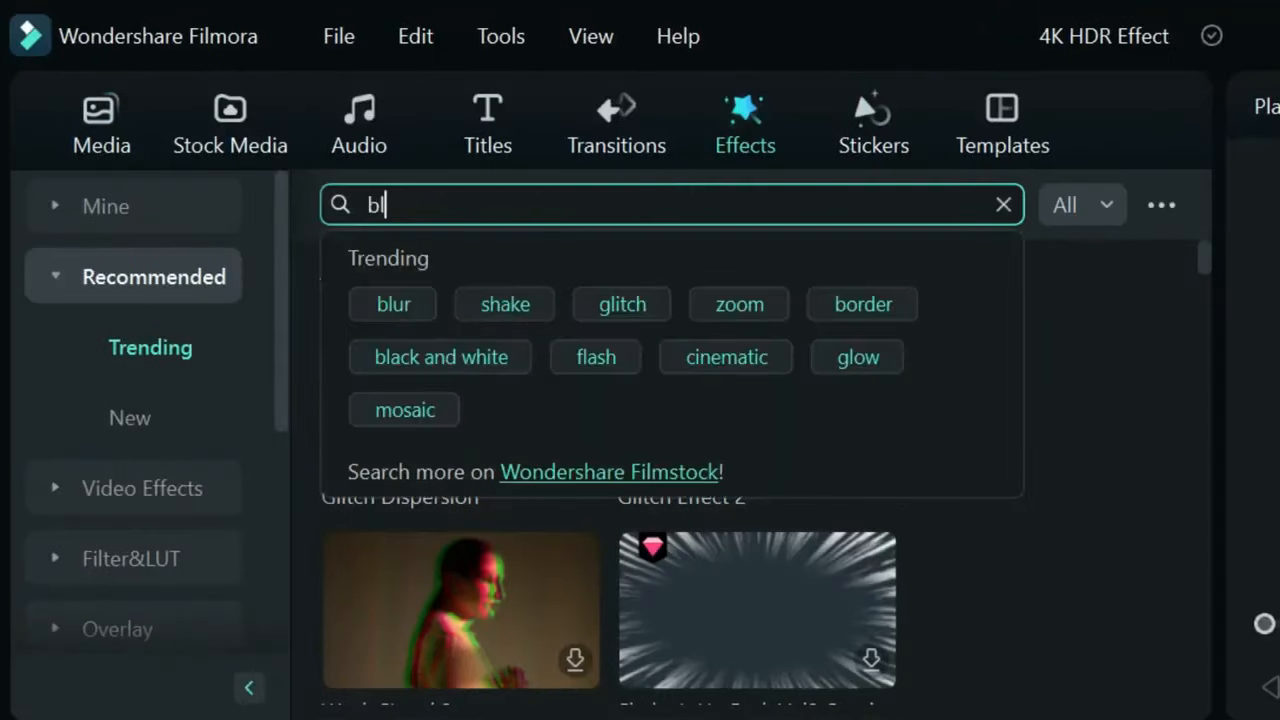
pyautogui.click(392, 304)
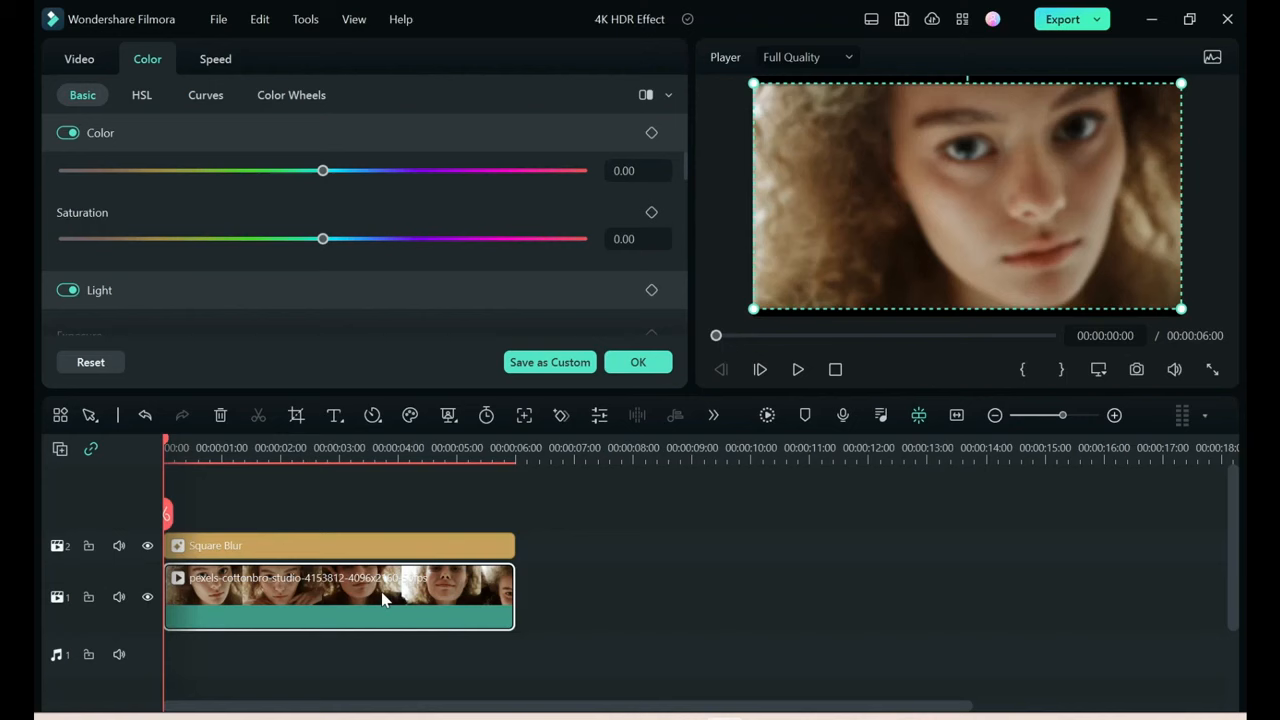
# Invert the white tone curve, moving brightest point to black and darkest to white
pyautogui.click(205, 94)
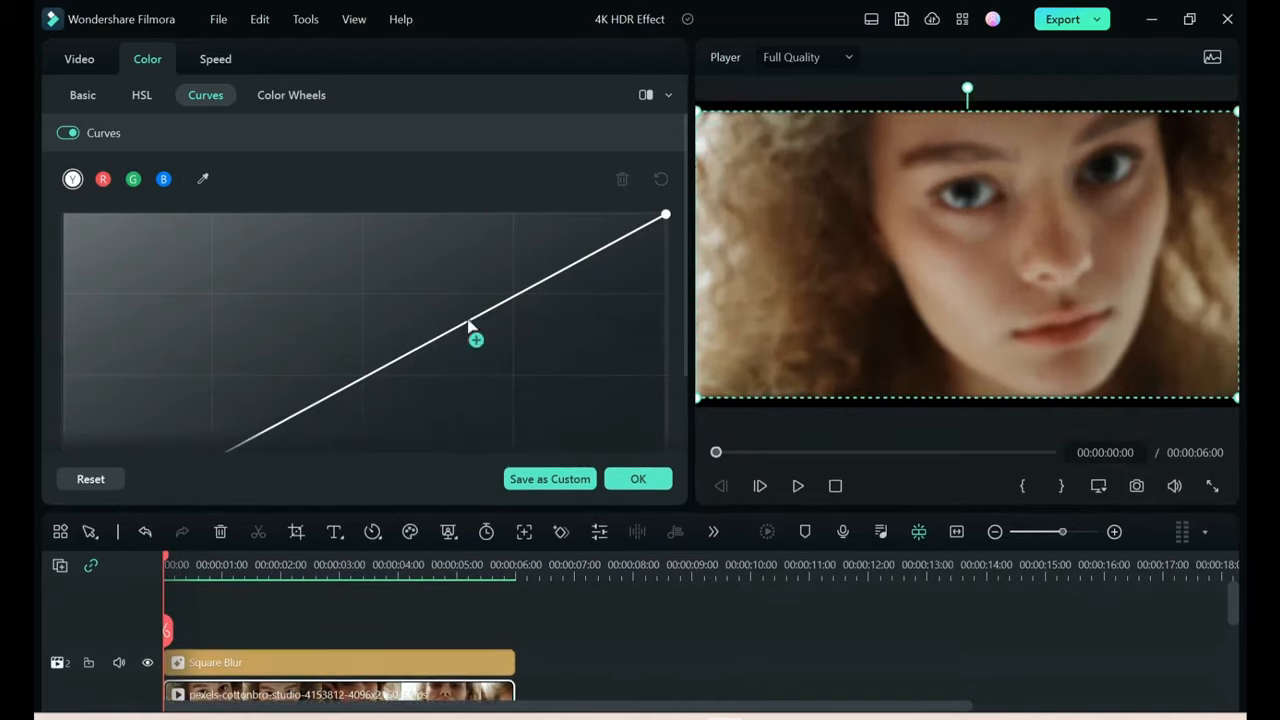
pyautogui.moveTo(476, 338); pyautogui.dragTo(665, 215)
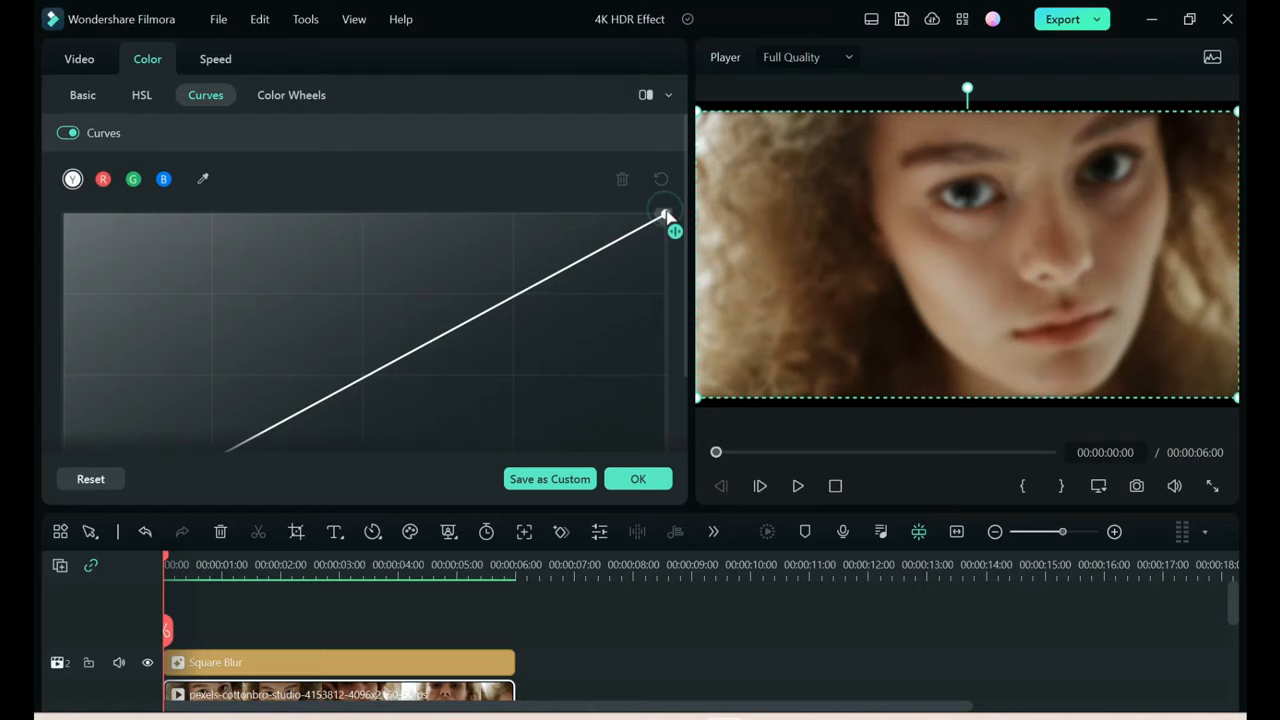
pyautogui.moveTo(665, 215); pyautogui.dragTo(665, 438)
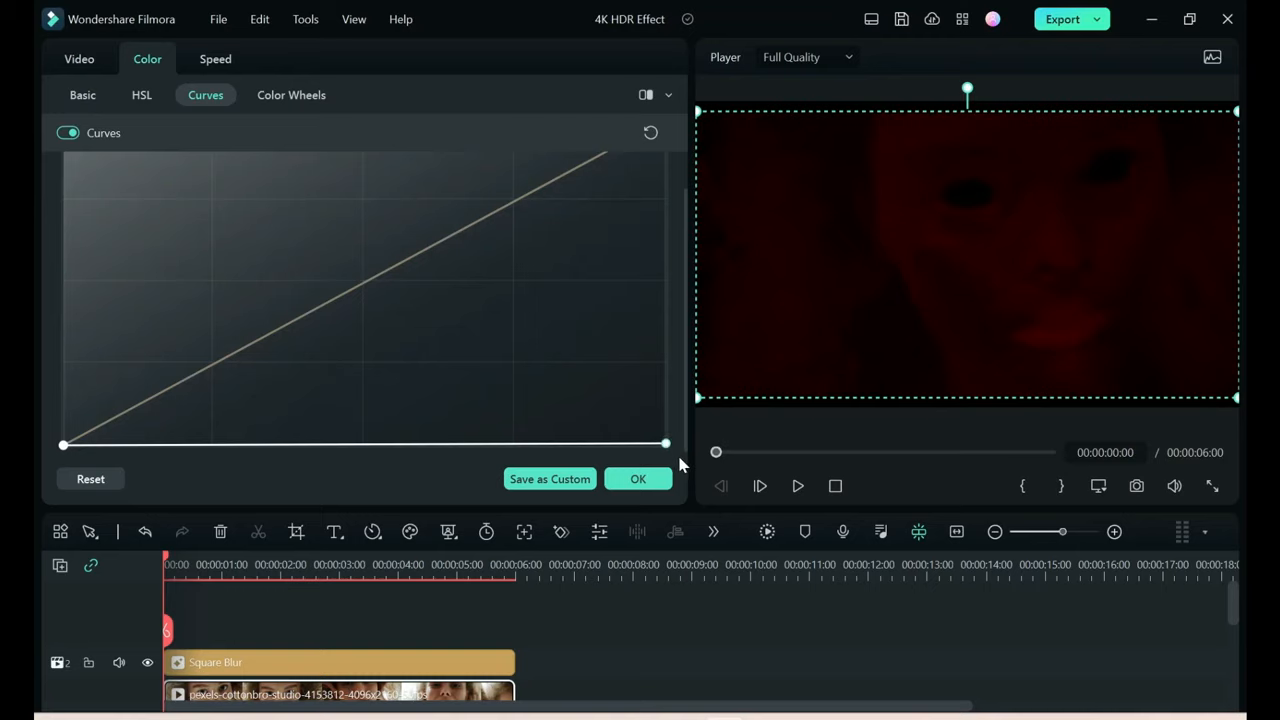
pyautogui.click(642, 98)
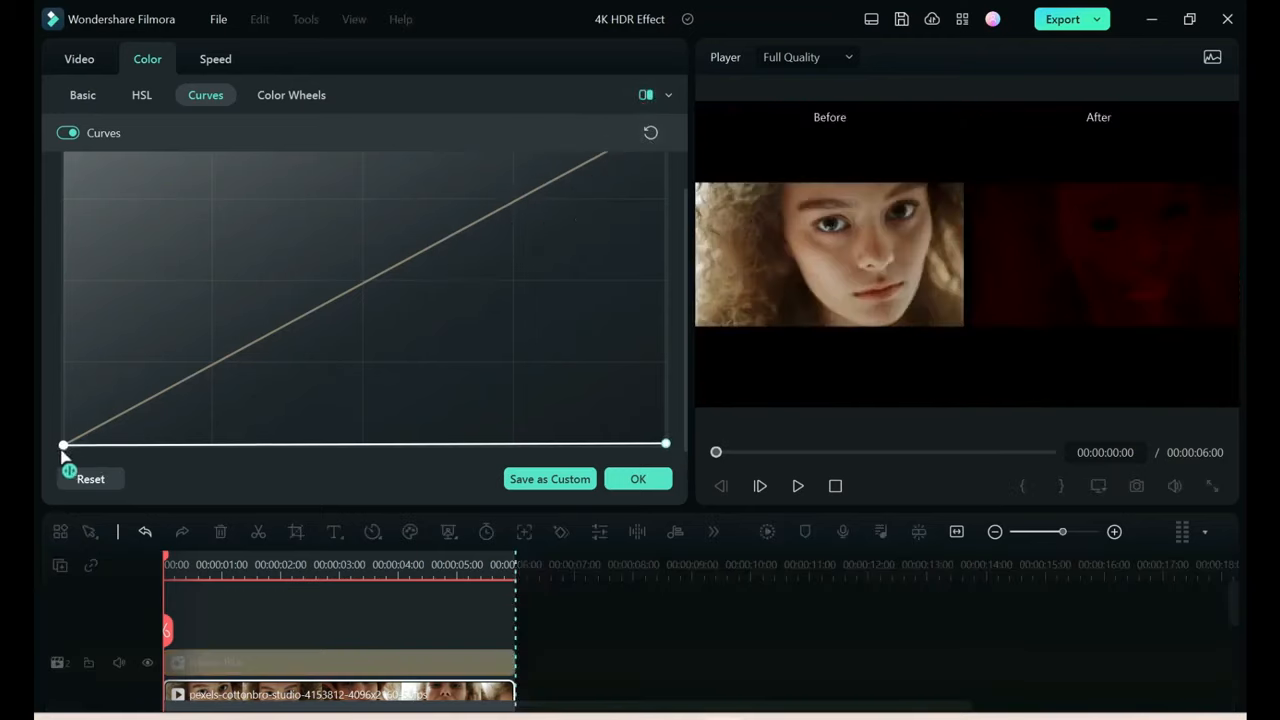
pyautogui.moveTo(64, 444); pyautogui.dragTo(64, 218)
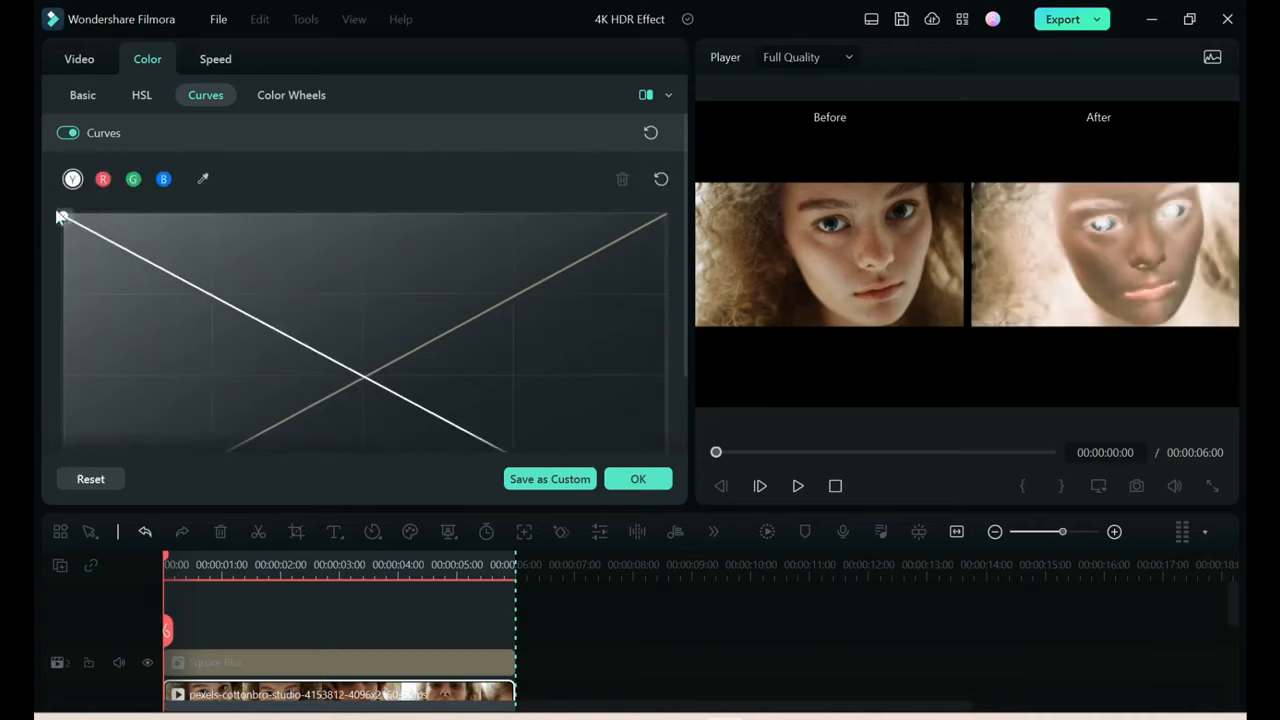
# Invert the red and green channel curves by swapping their endpoints
pyautogui.click(133, 179)
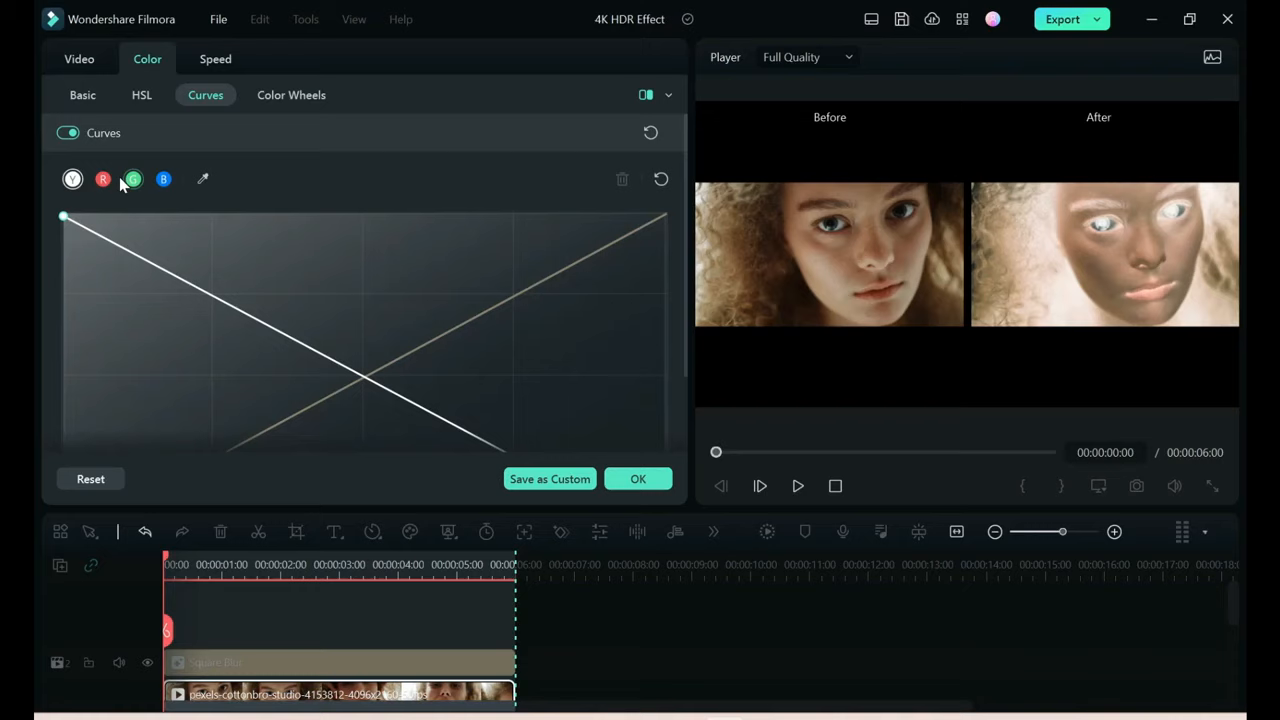
pyautogui.click(103, 179)
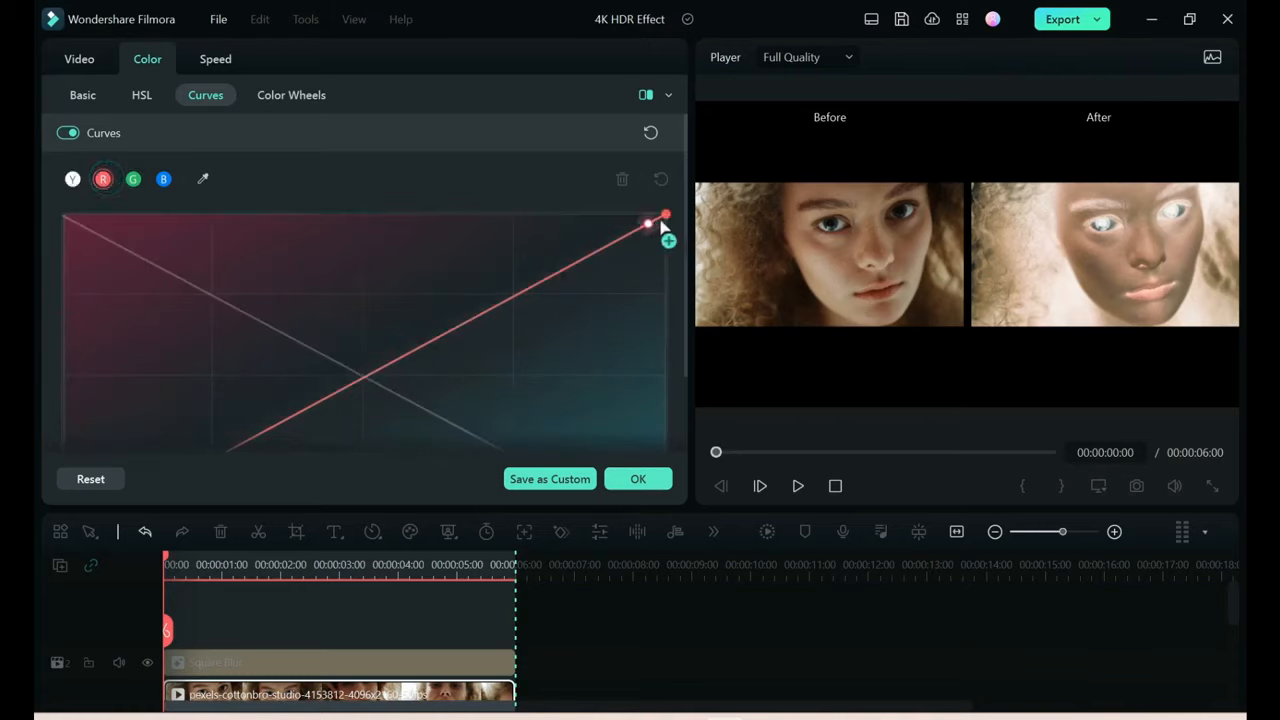
pyautogui.moveTo(650, 223); pyautogui.dragTo(665, 411)
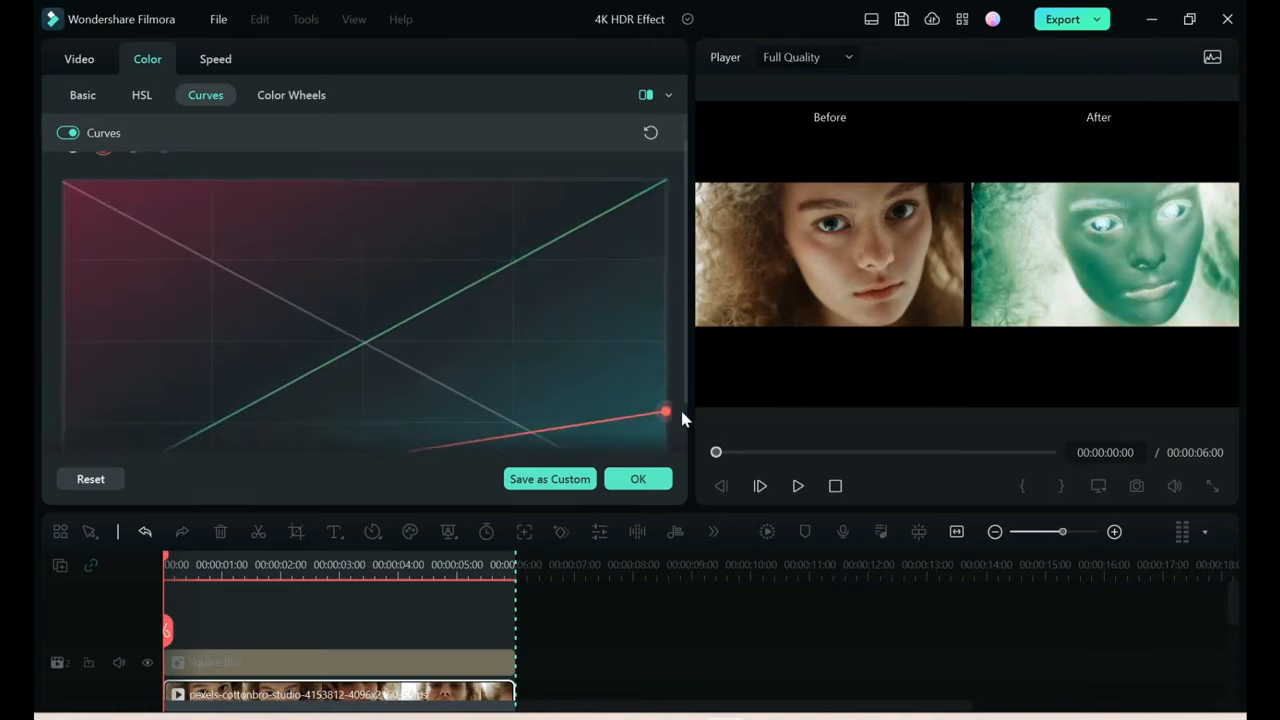
pyautogui.moveTo(665, 410); pyautogui.dragTo(665, 445)
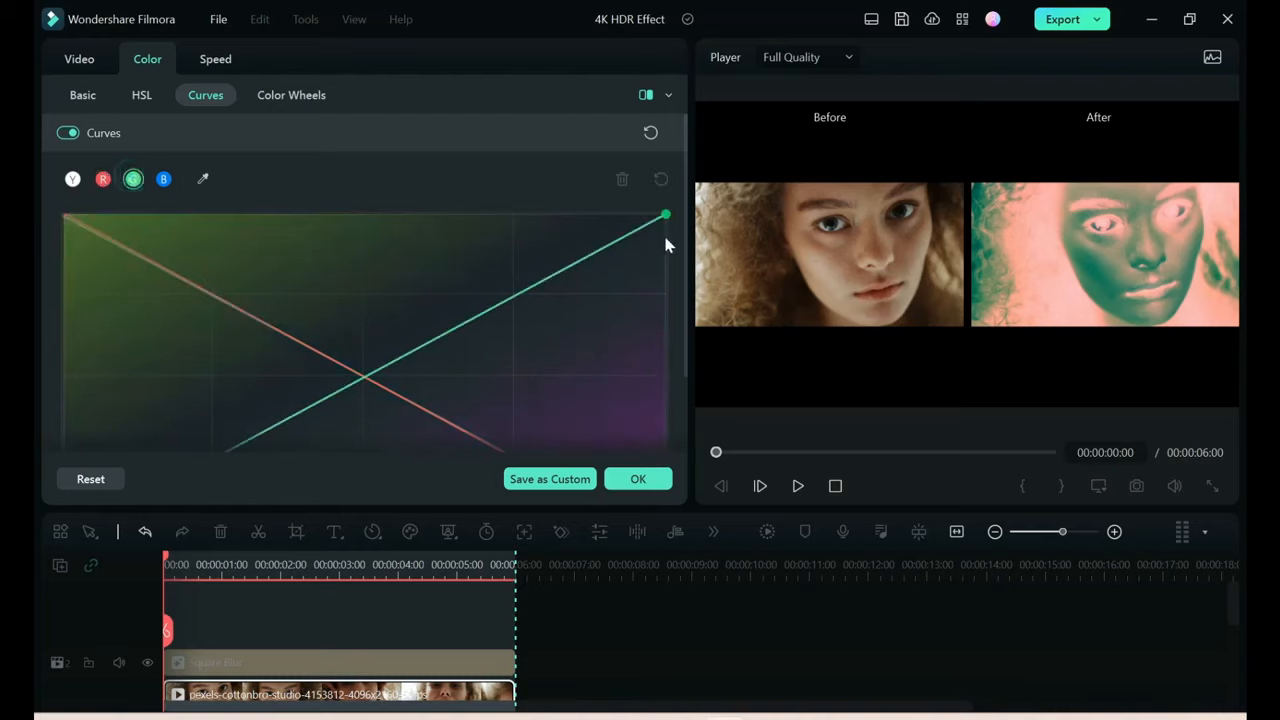
pyautogui.moveTo(665, 215)
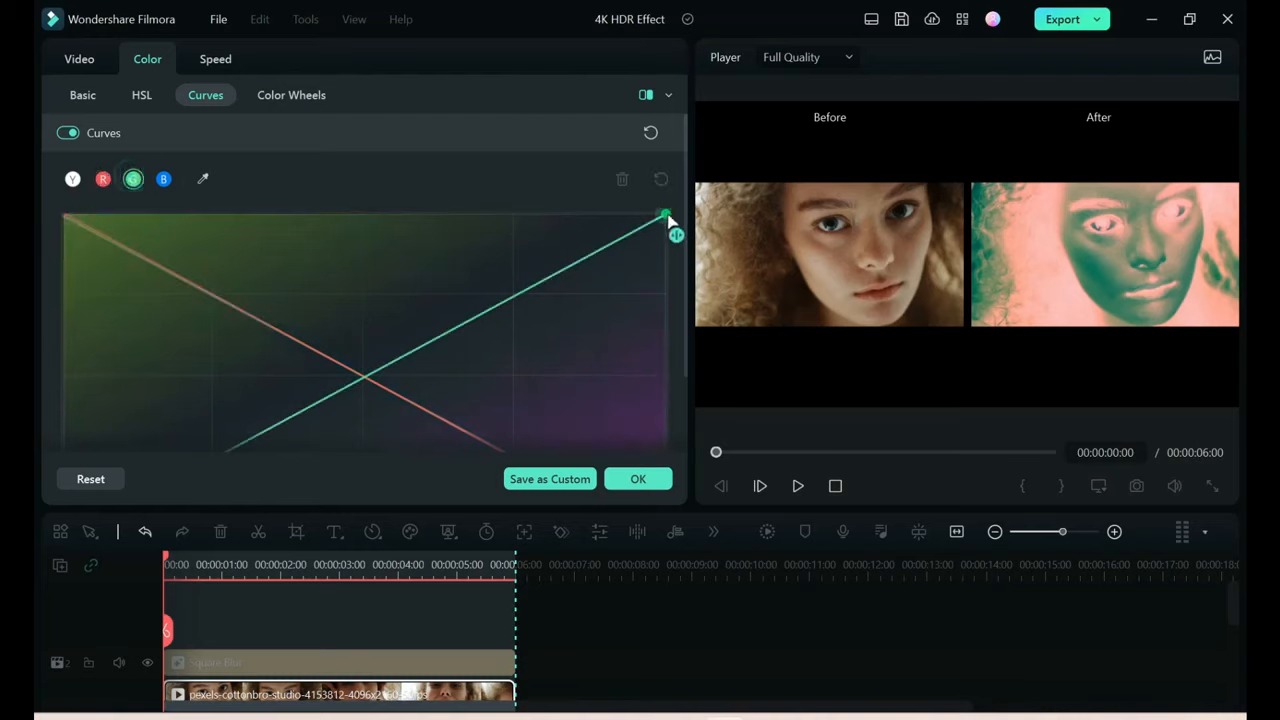
pyautogui.moveTo(665, 213); pyautogui.dragTo(665, 357)
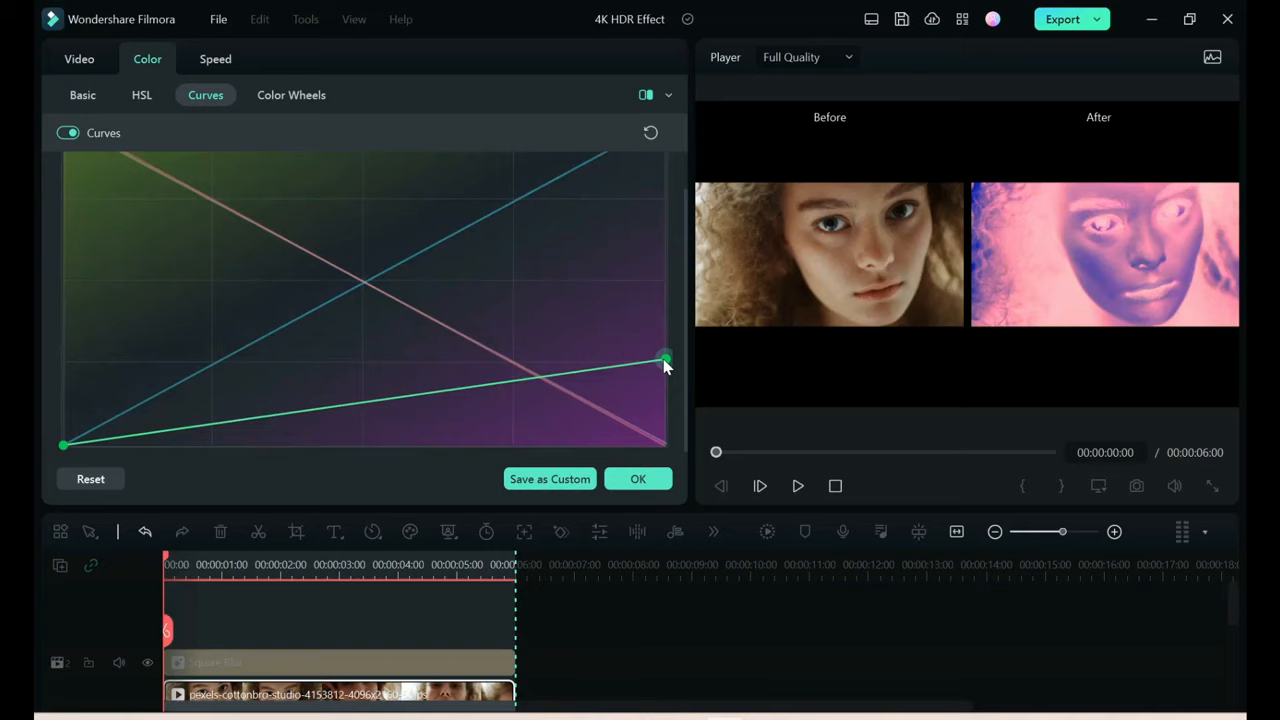
pyautogui.moveTo(665, 357); pyautogui.dragTo(665, 445)
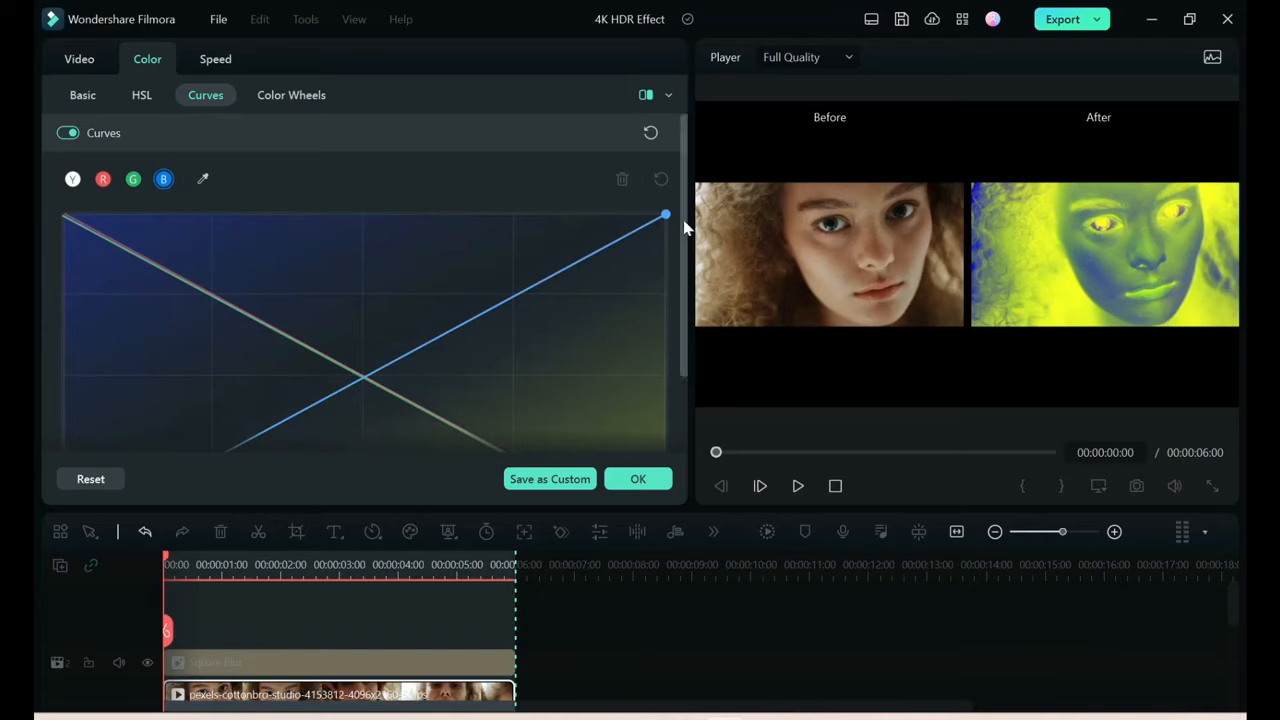
# Invert the blue channel curve and apply the curve edits to the clip
pyautogui.moveTo(665, 213); pyautogui.dragTo(665, 365)
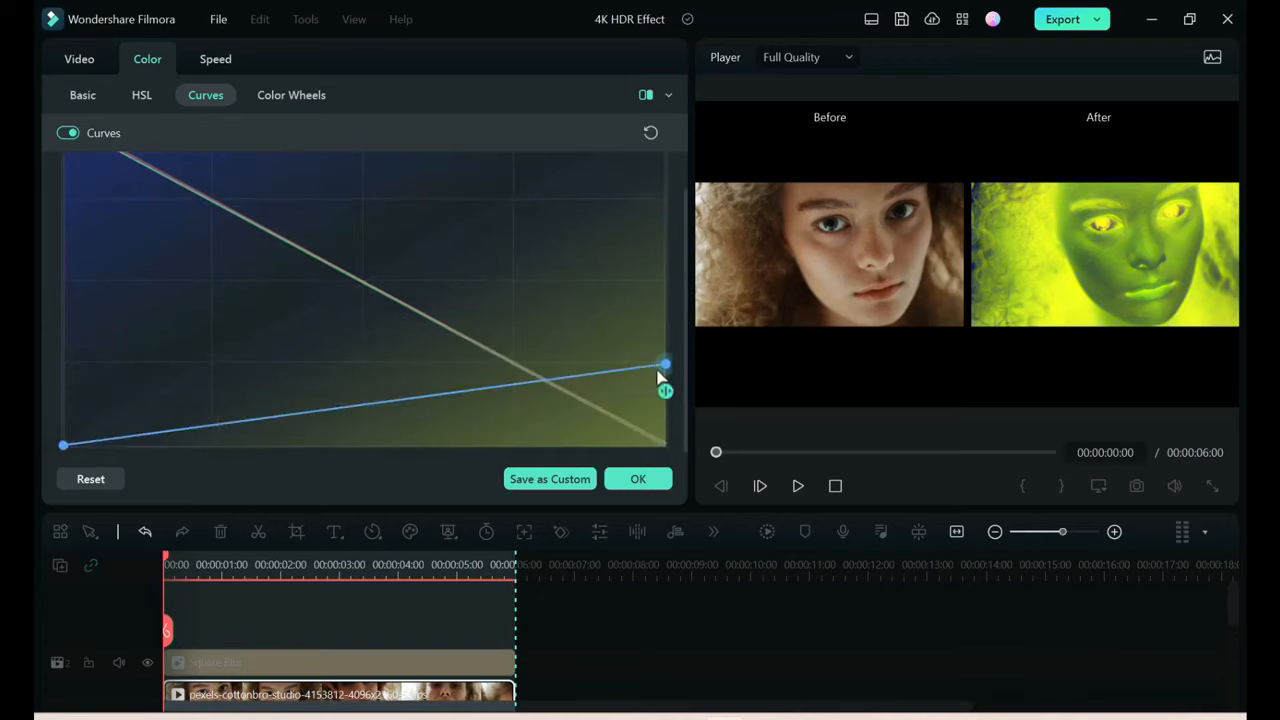
pyautogui.moveTo(665, 363); pyautogui.dragTo(665, 445)
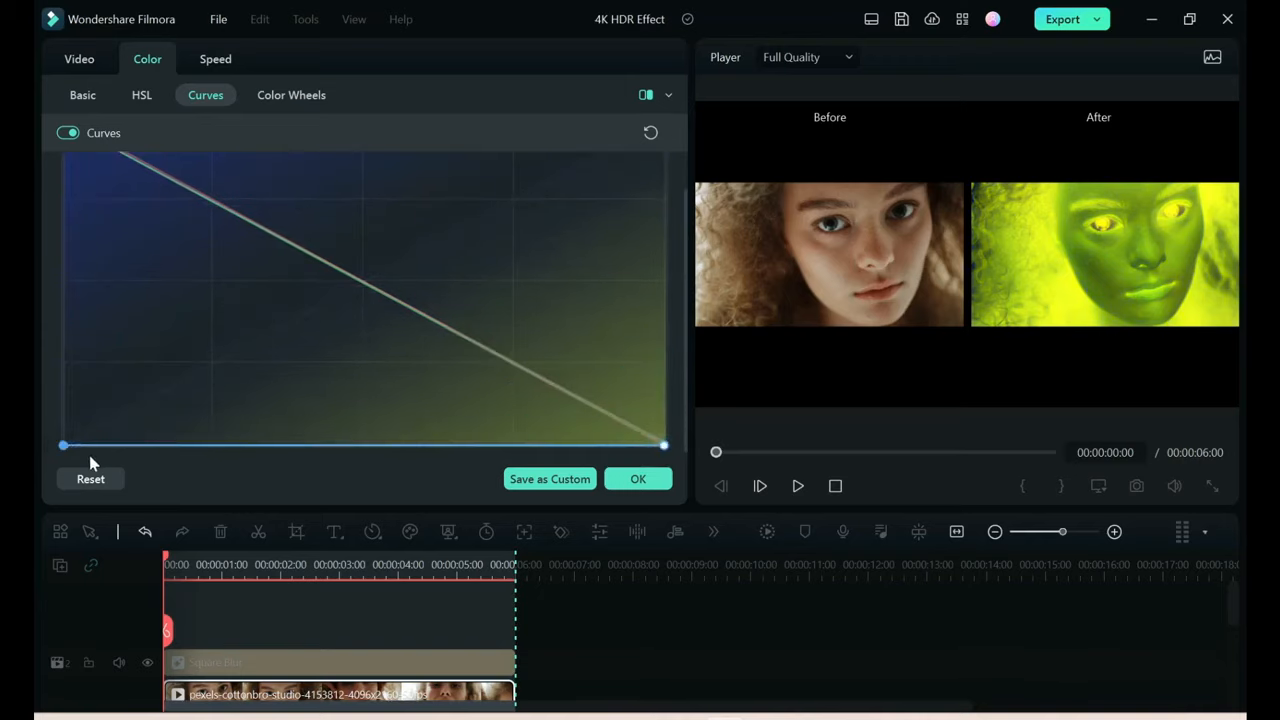
pyautogui.moveTo(63, 443); pyautogui.dragTo(63, 316)
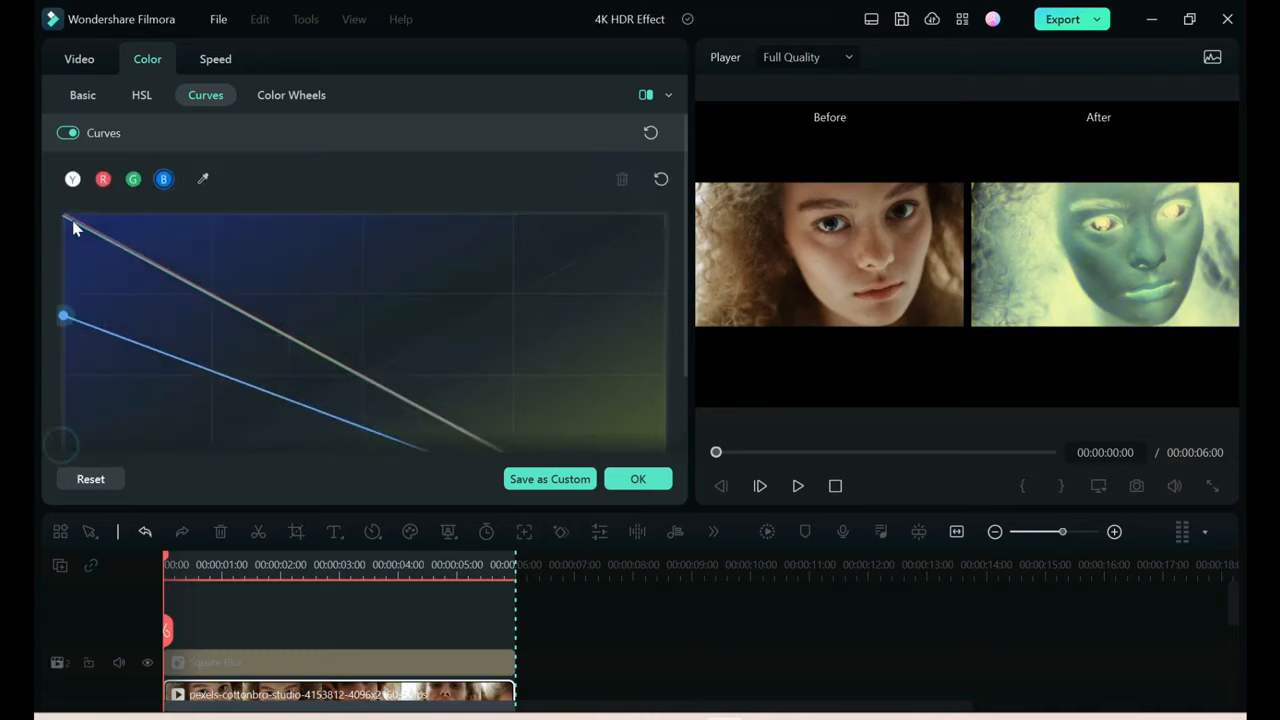
pyautogui.moveTo(64, 316); pyautogui.dragTo(64, 215)
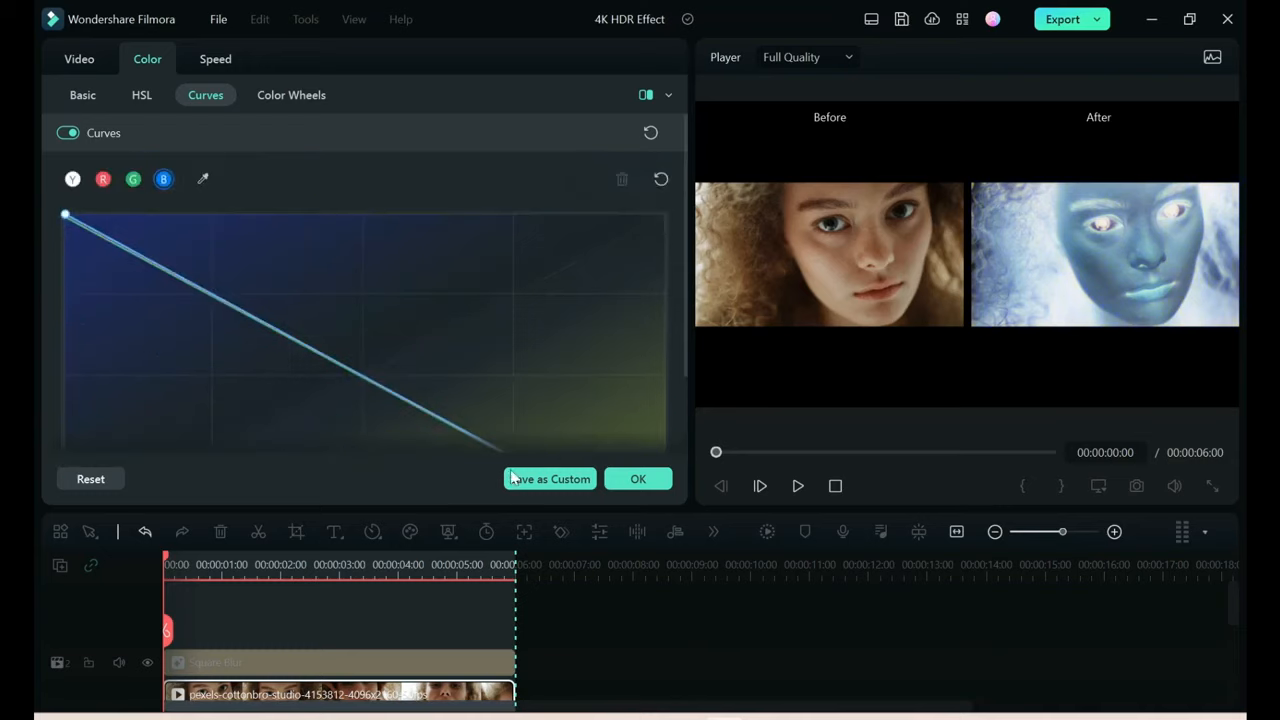
pyautogui.click(638, 478)
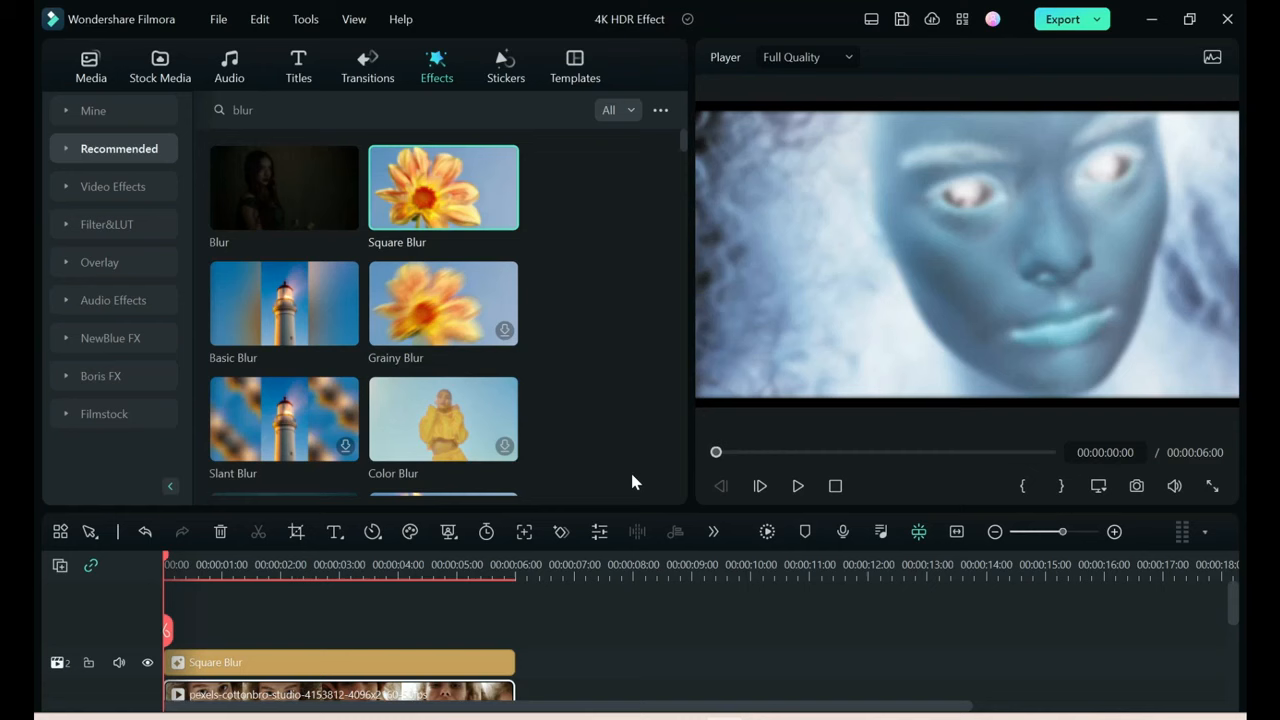
pyautogui.moveTo(90, 66)
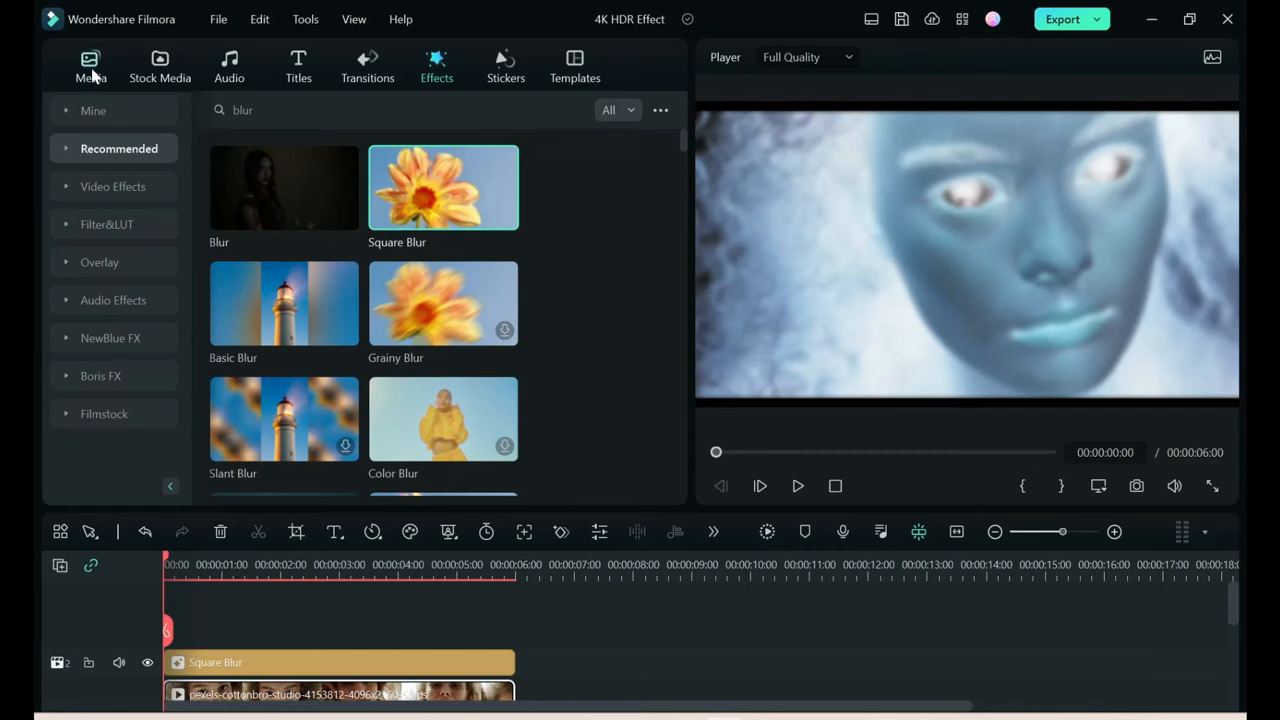
# Export the negative as Negitive.mp4 and place it on track 2
pyautogui.click(90, 60)
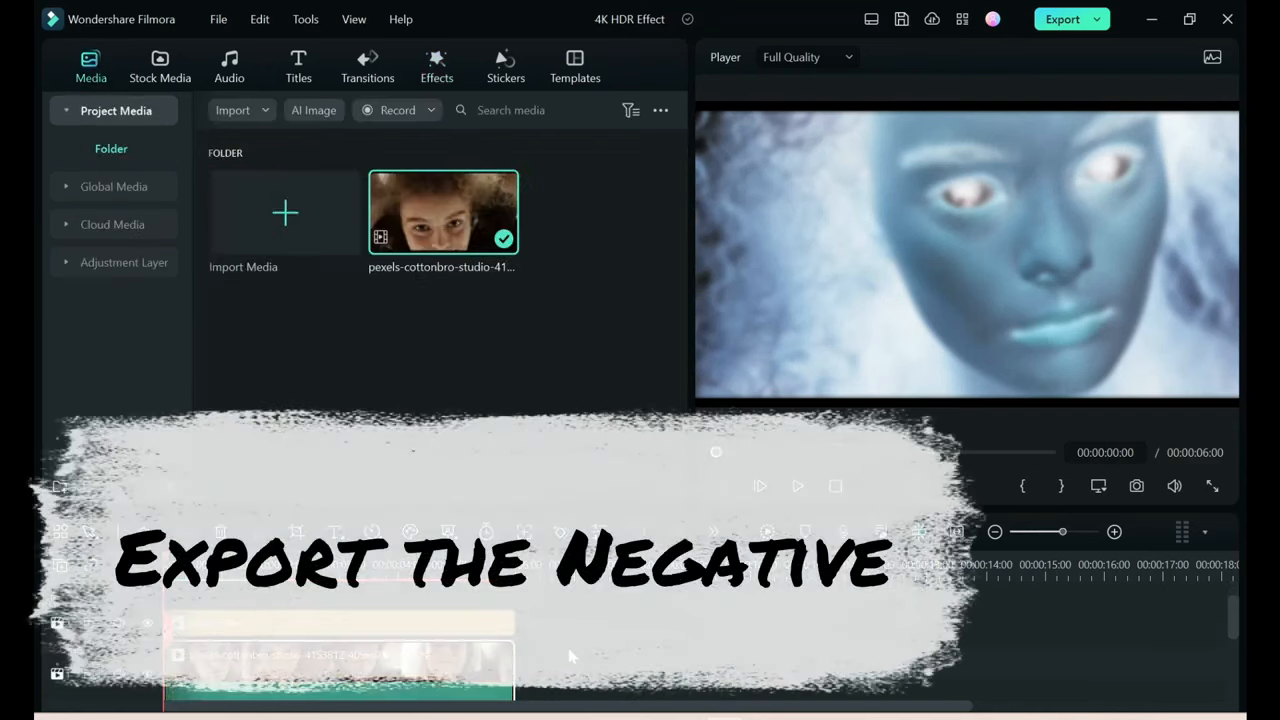
pyautogui.click(1062, 19)
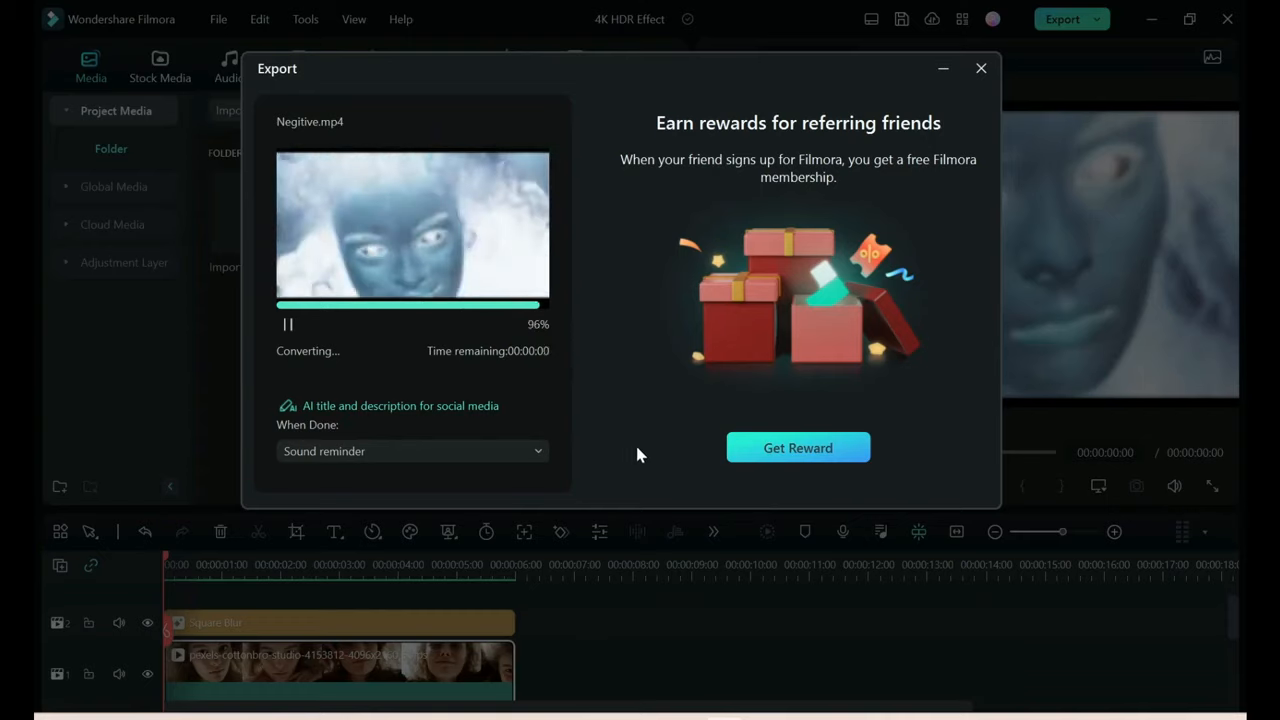
pyautogui.click(980, 68)
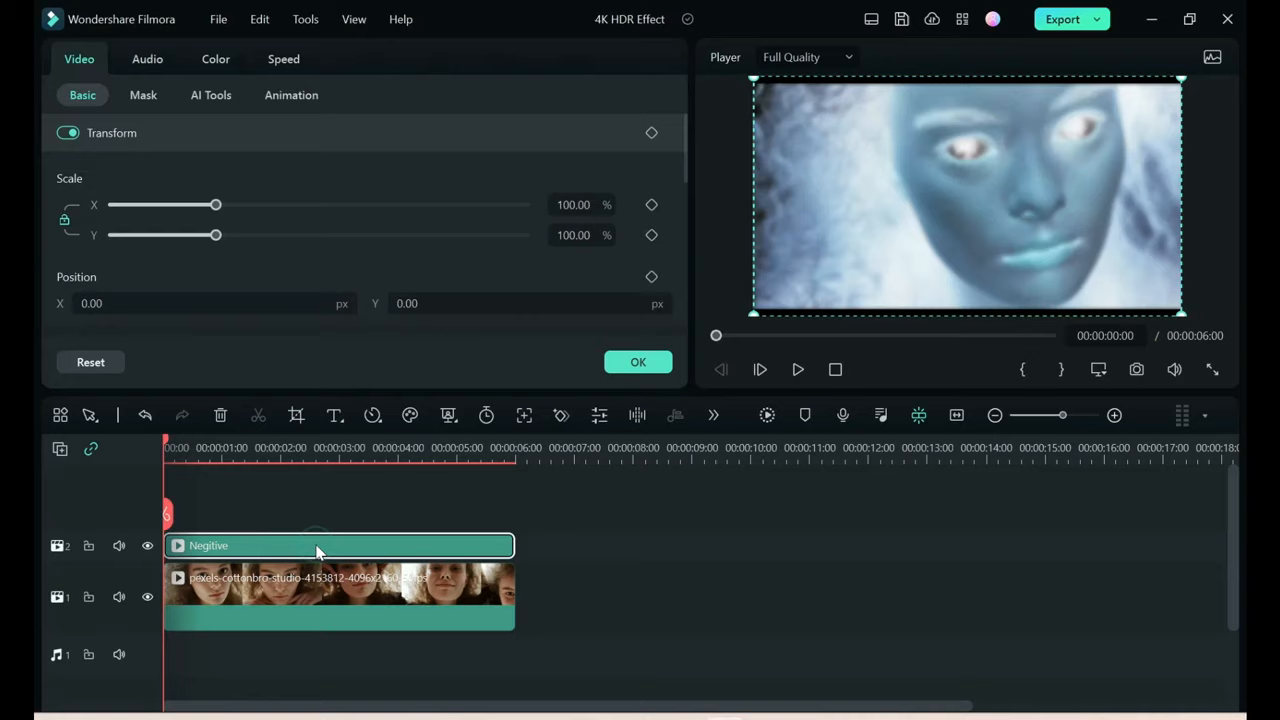
pyautogui.moveTo(318, 597)
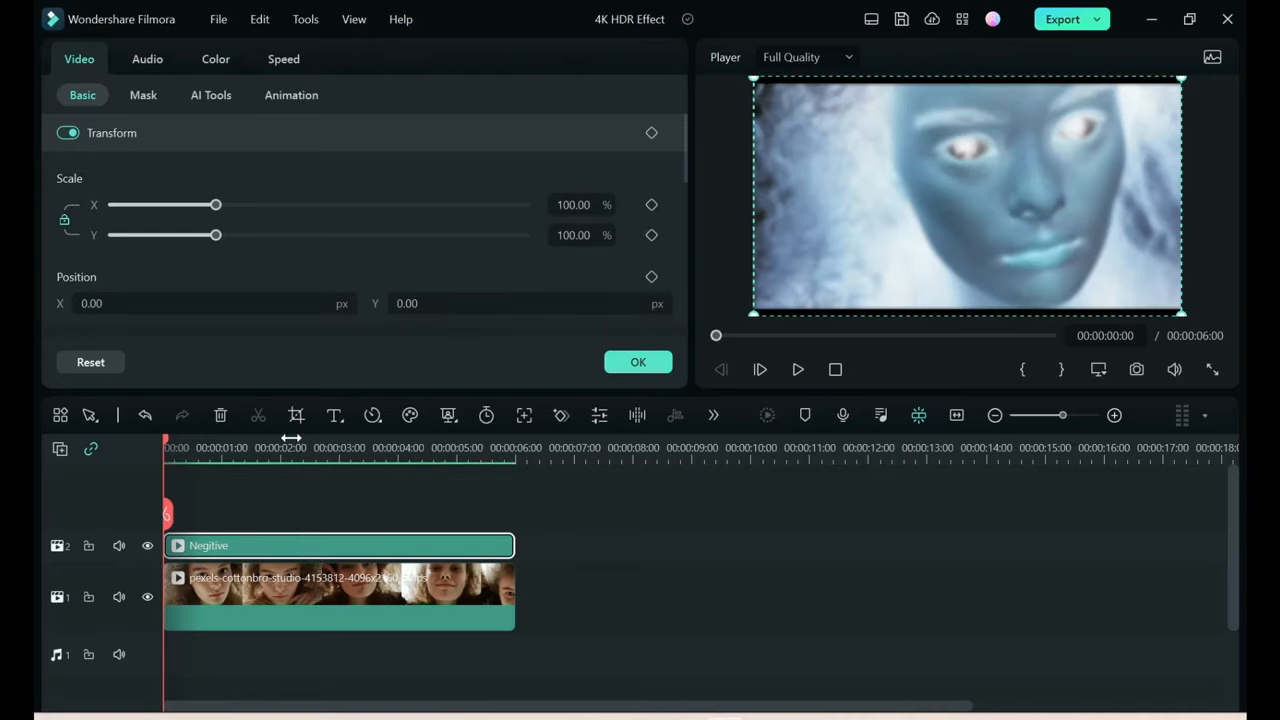
# Set the Negitive clip's blend mode to Linear Burn with opacity 65
pyautogui.click(363, 277)
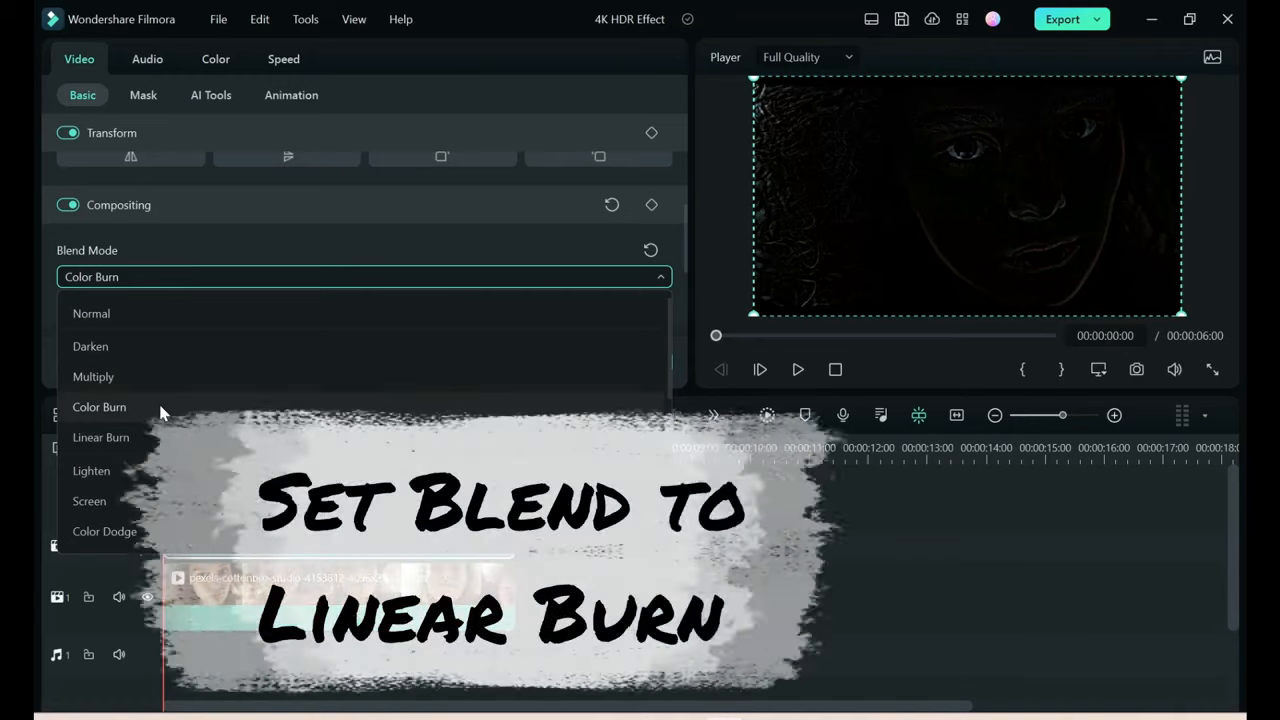
pyautogui.click(100, 437)
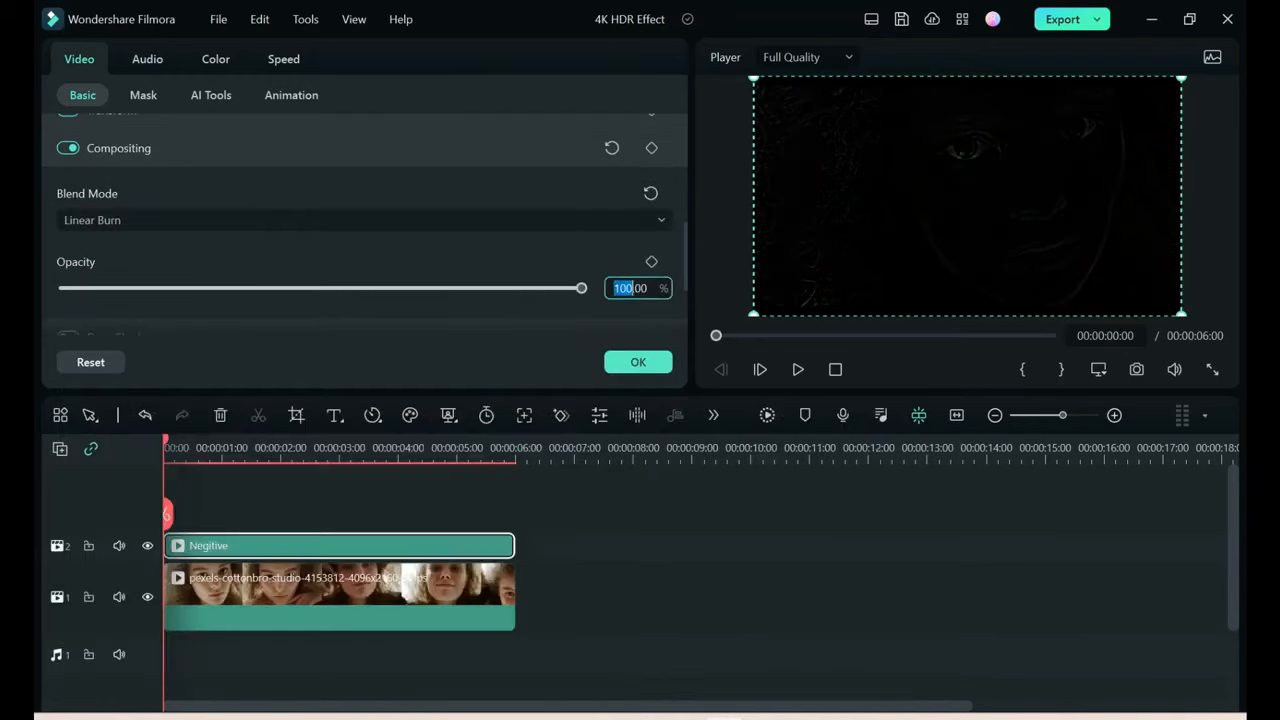
pyautogui.write('65')
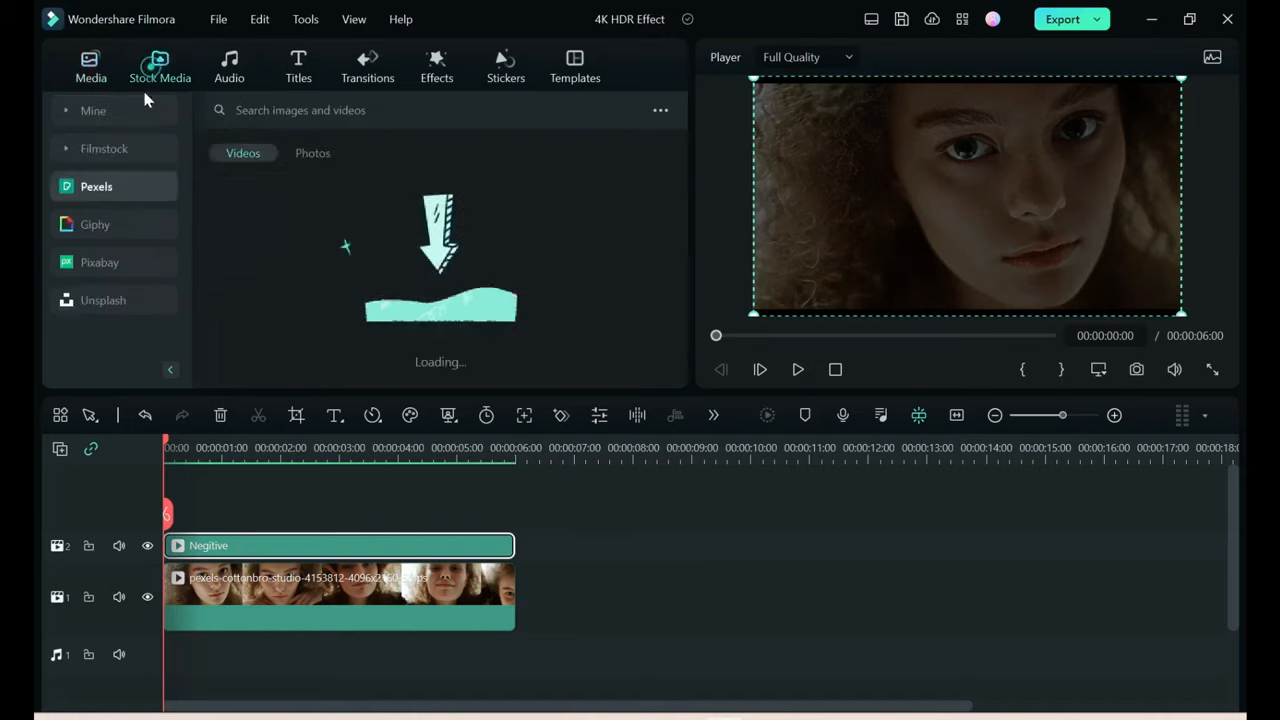
# Add the White solid colour on track 3 and set its blend mode to Lighten
pyautogui.click(104, 148)
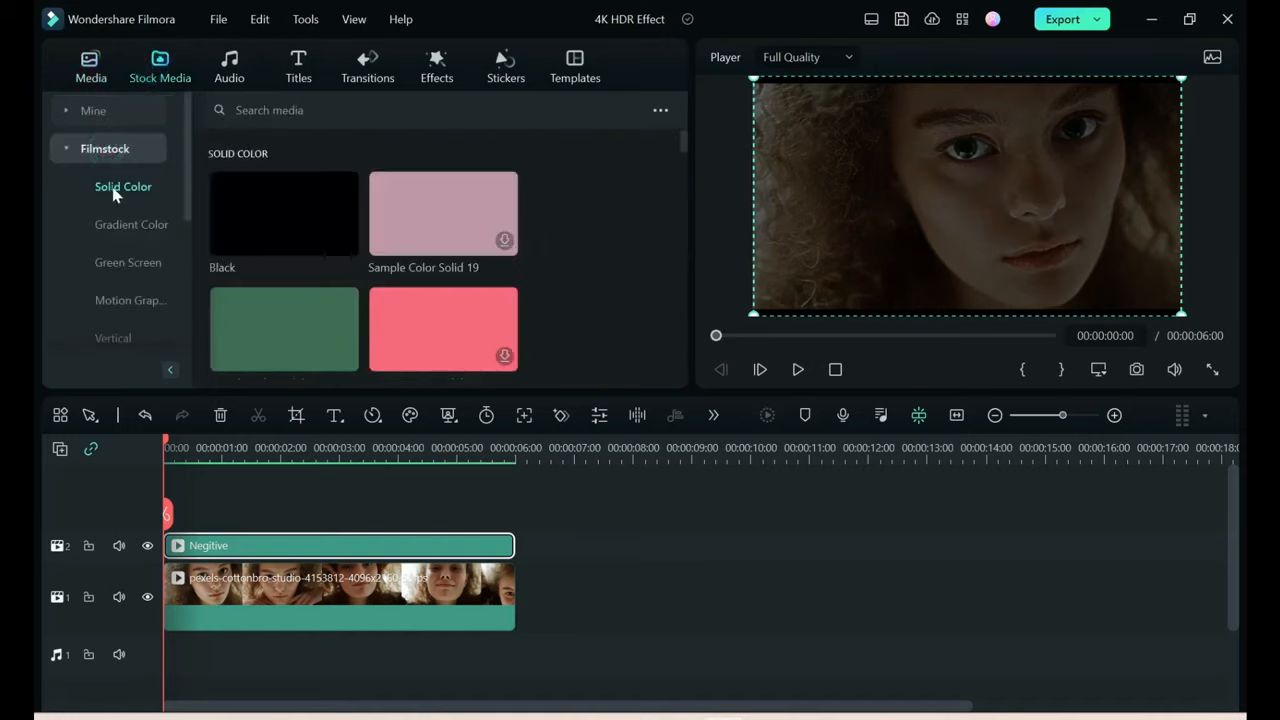
pyautogui.scroll(-3)
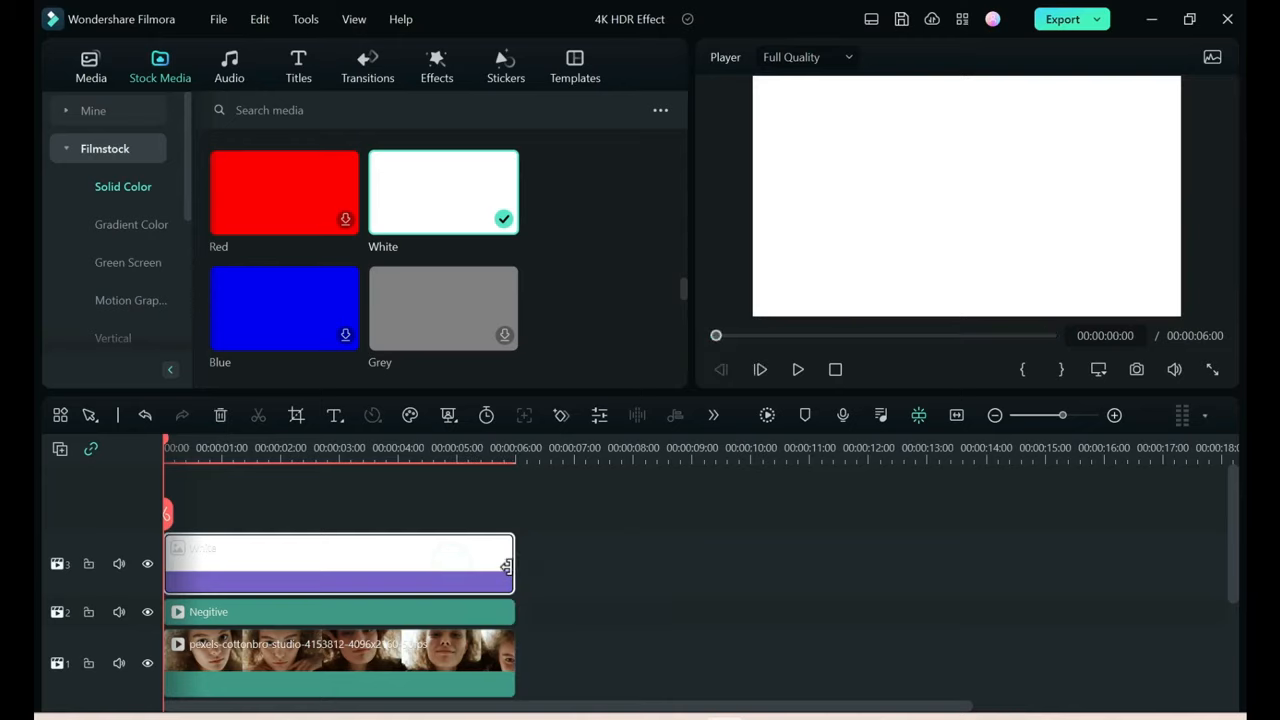
pyautogui.moveTo(305, 540)
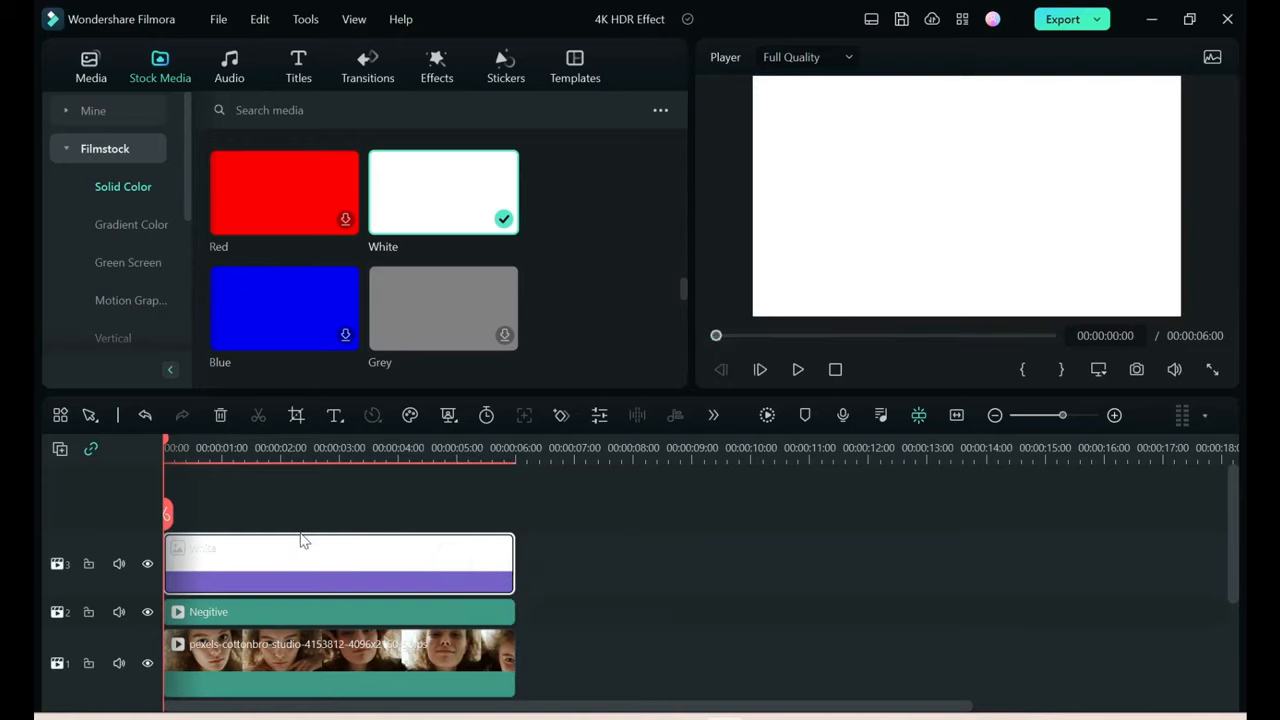
pyautogui.click(360, 220)
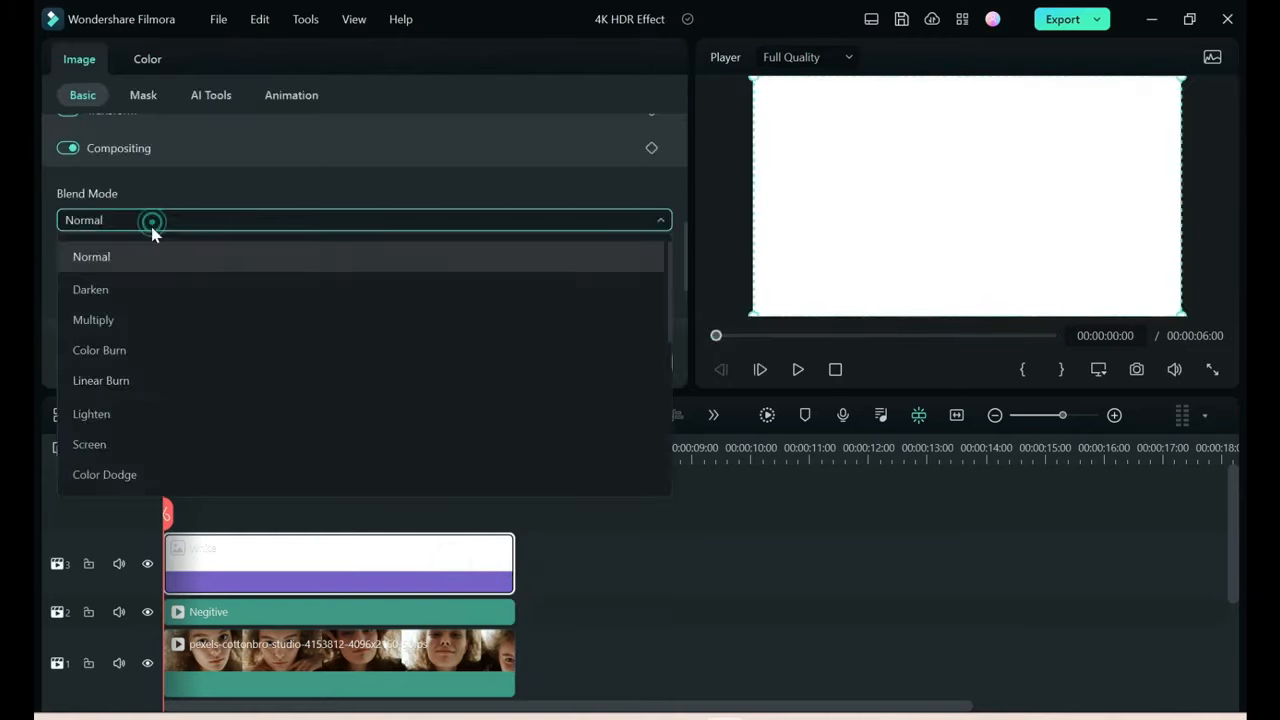
pyautogui.click(91, 413)
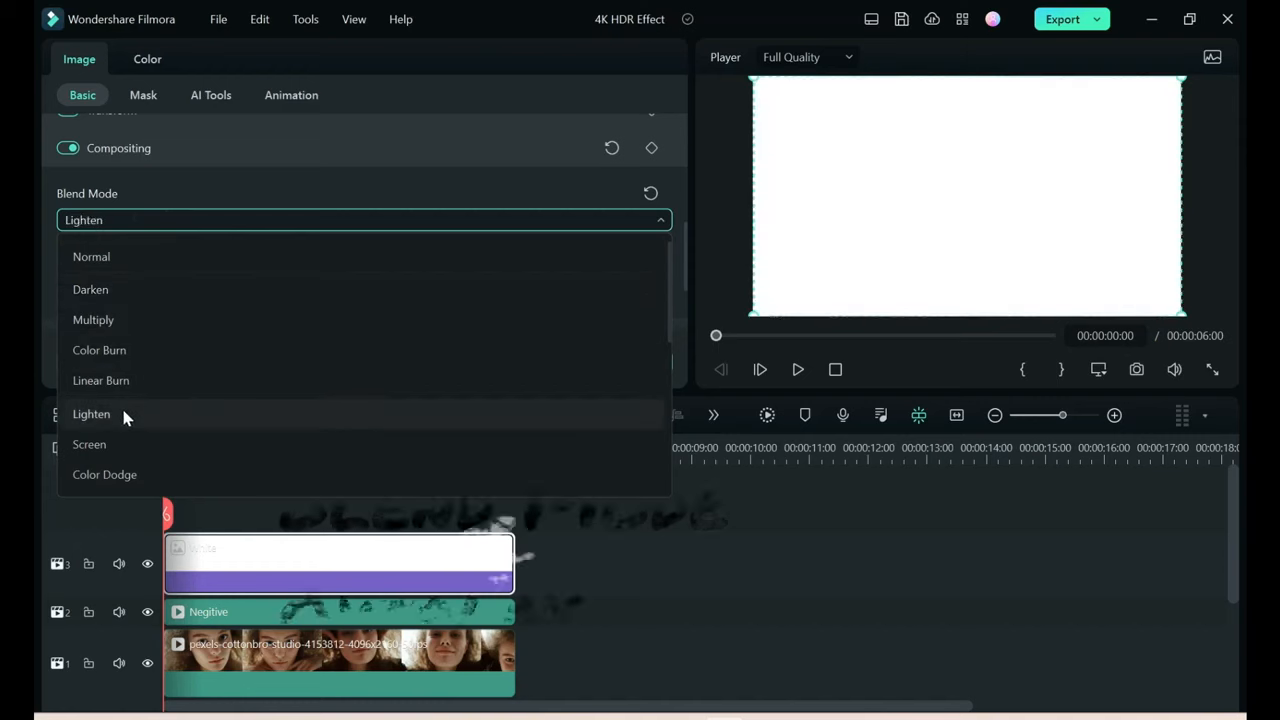
pyautogui.click(91, 383)
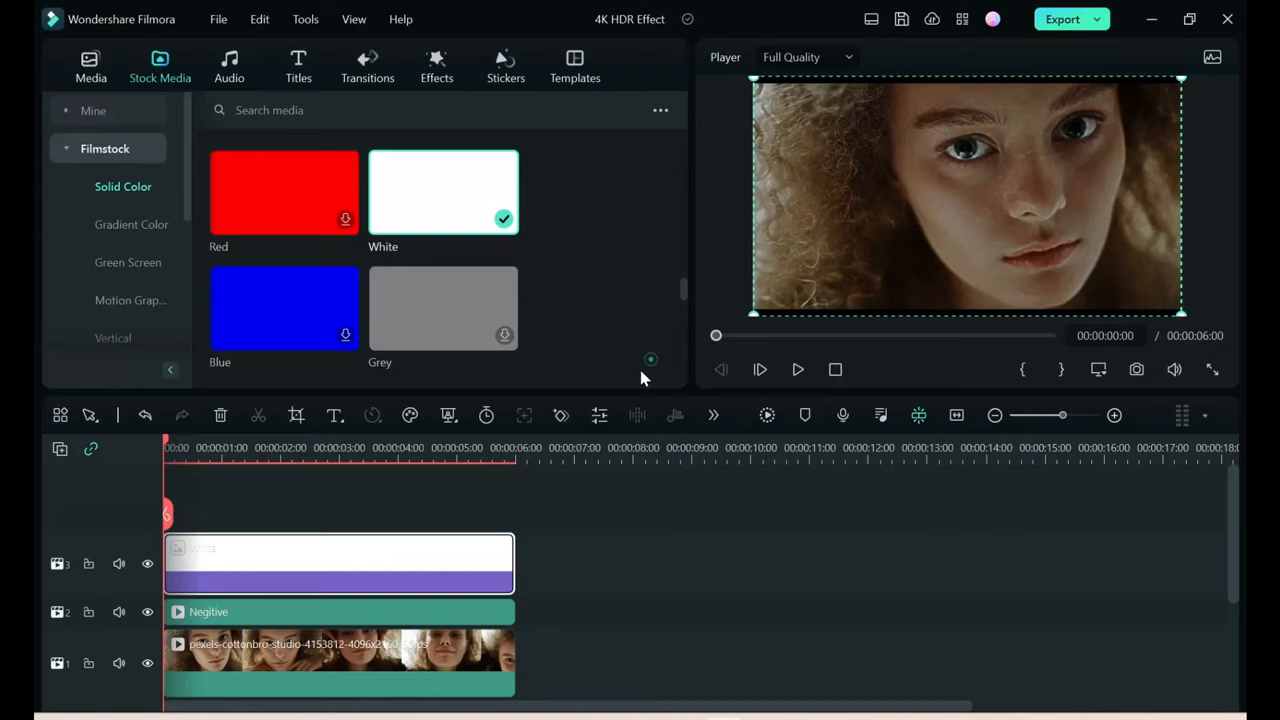
pyautogui.moveTo(213, 503)
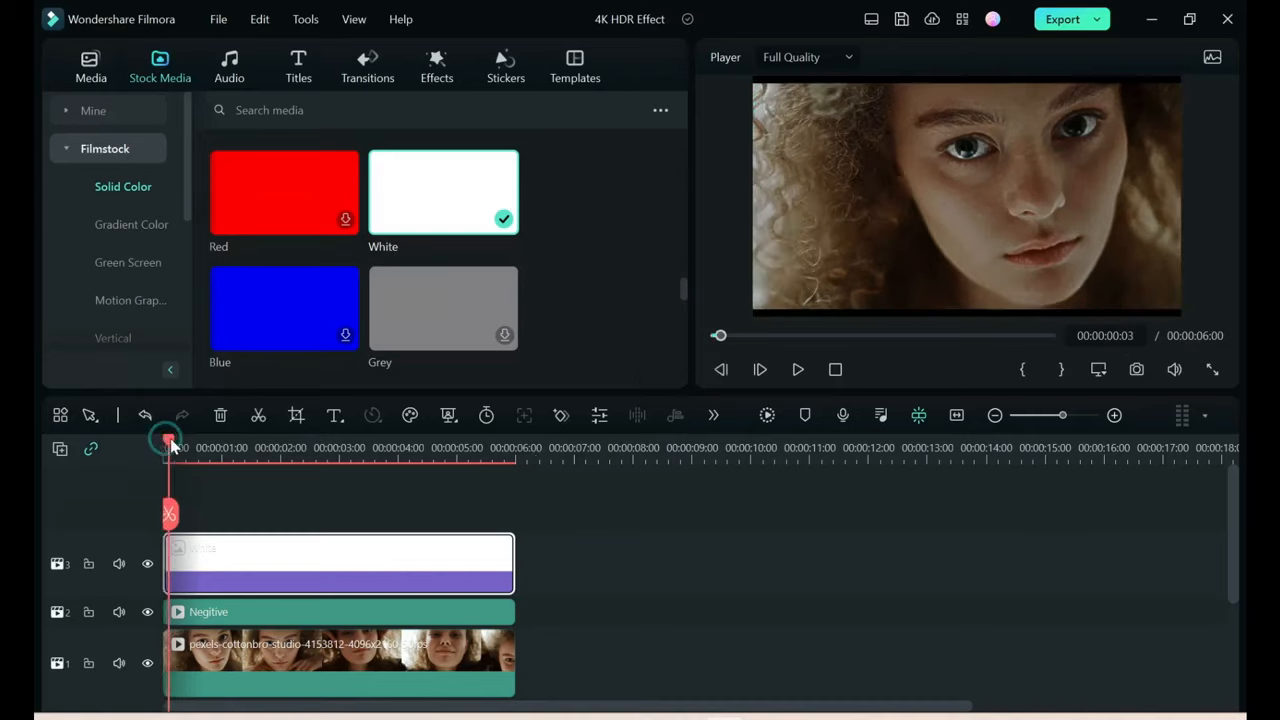
pyautogui.moveTo(167, 442); pyautogui.dragTo(172, 442)
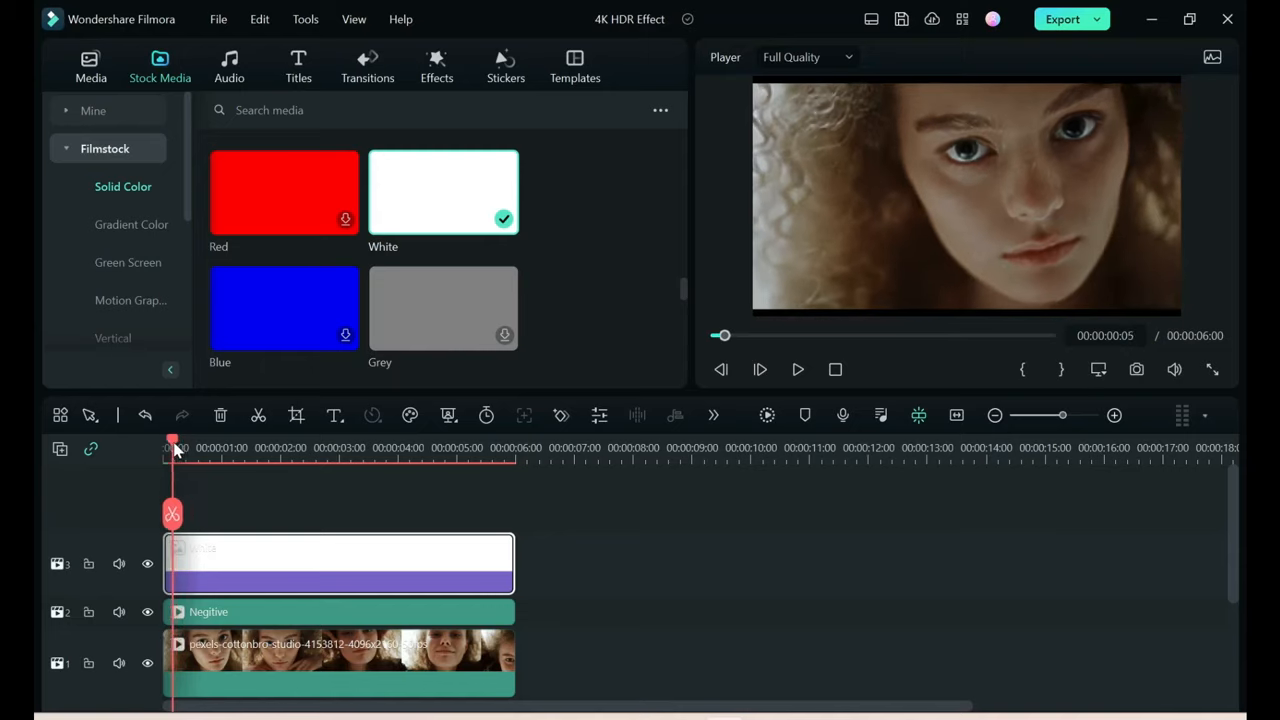
pyautogui.moveTo(173, 447); pyautogui.dragTo(267, 447)
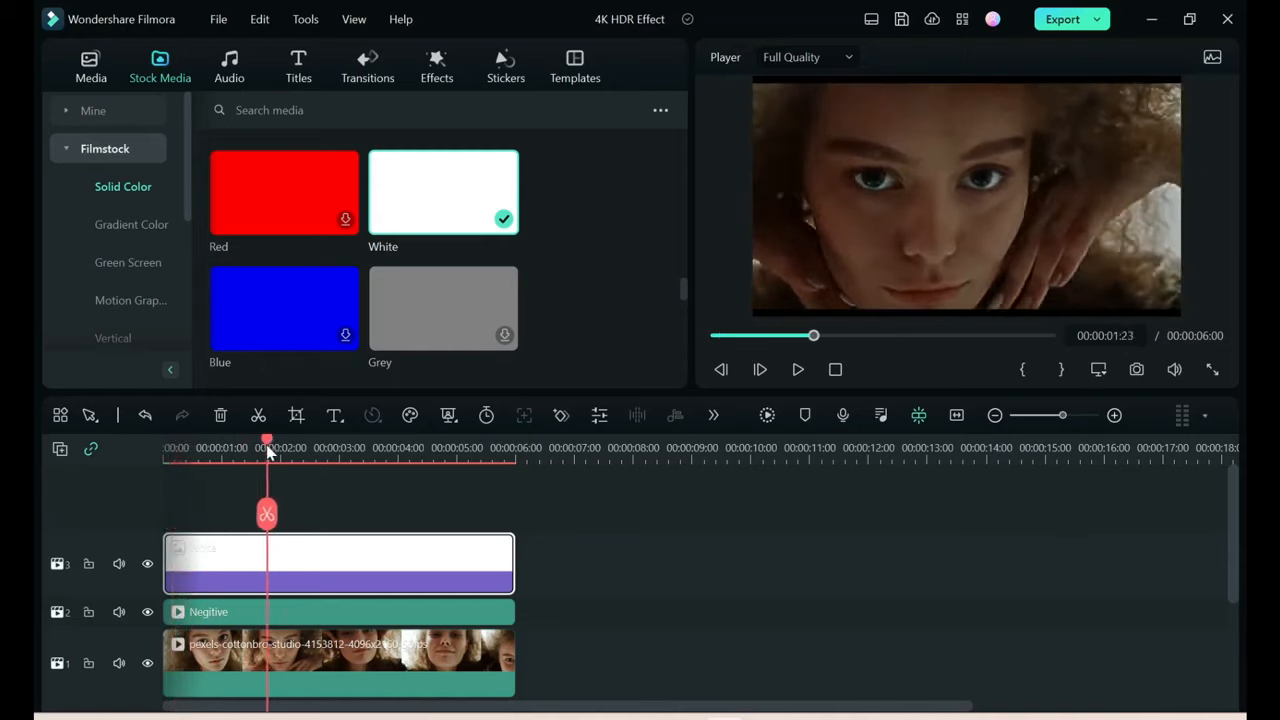
pyautogui.moveTo(266, 442); pyautogui.dragTo(321, 442)
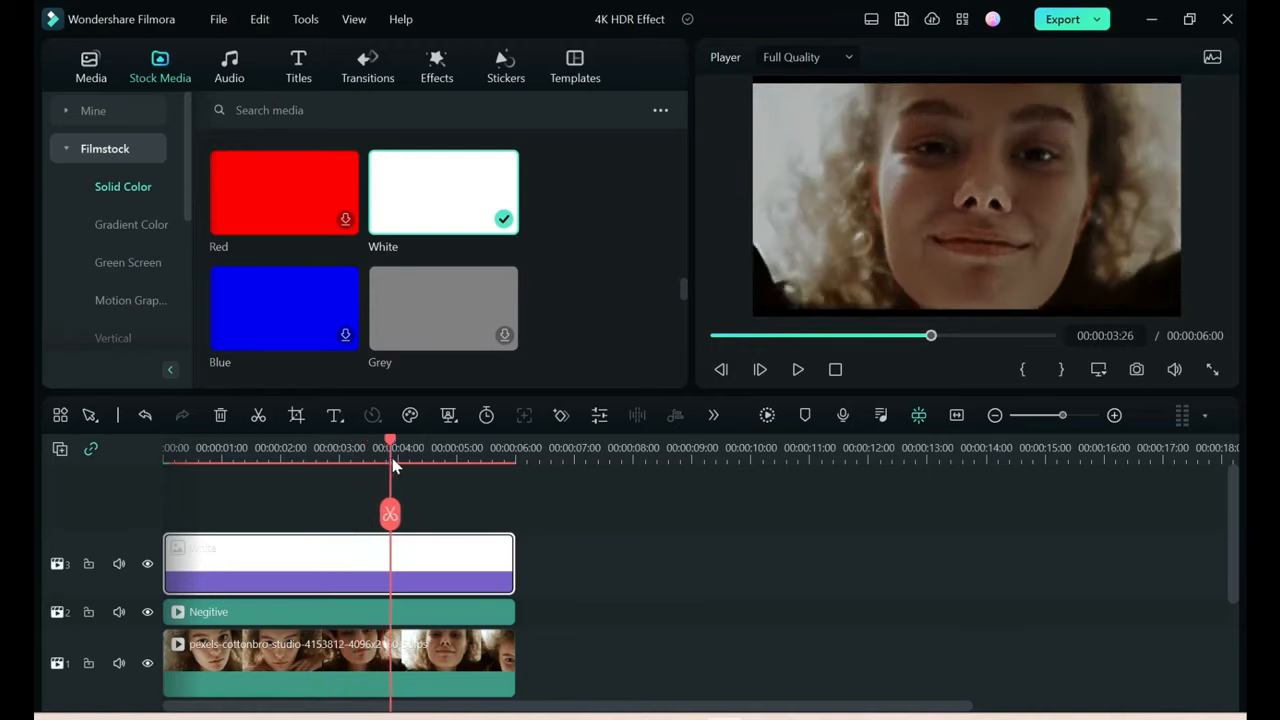
pyautogui.moveTo(390, 460); pyautogui.dragTo(437, 460)
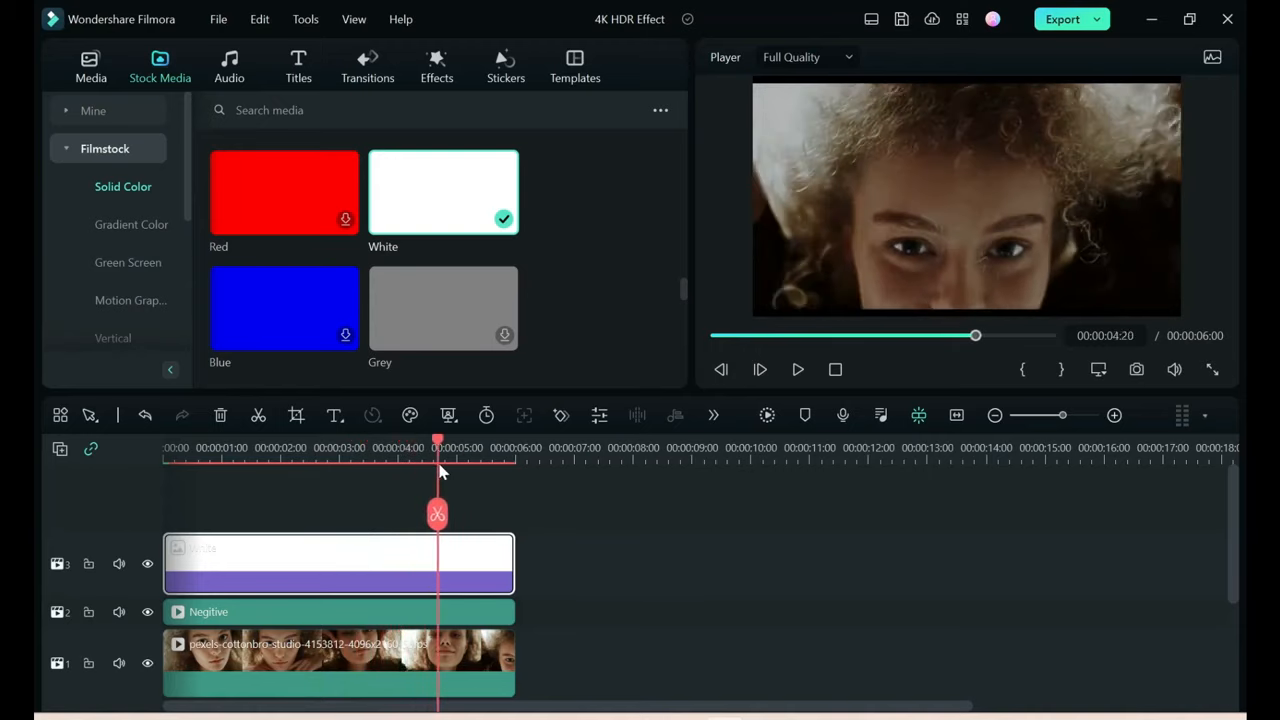